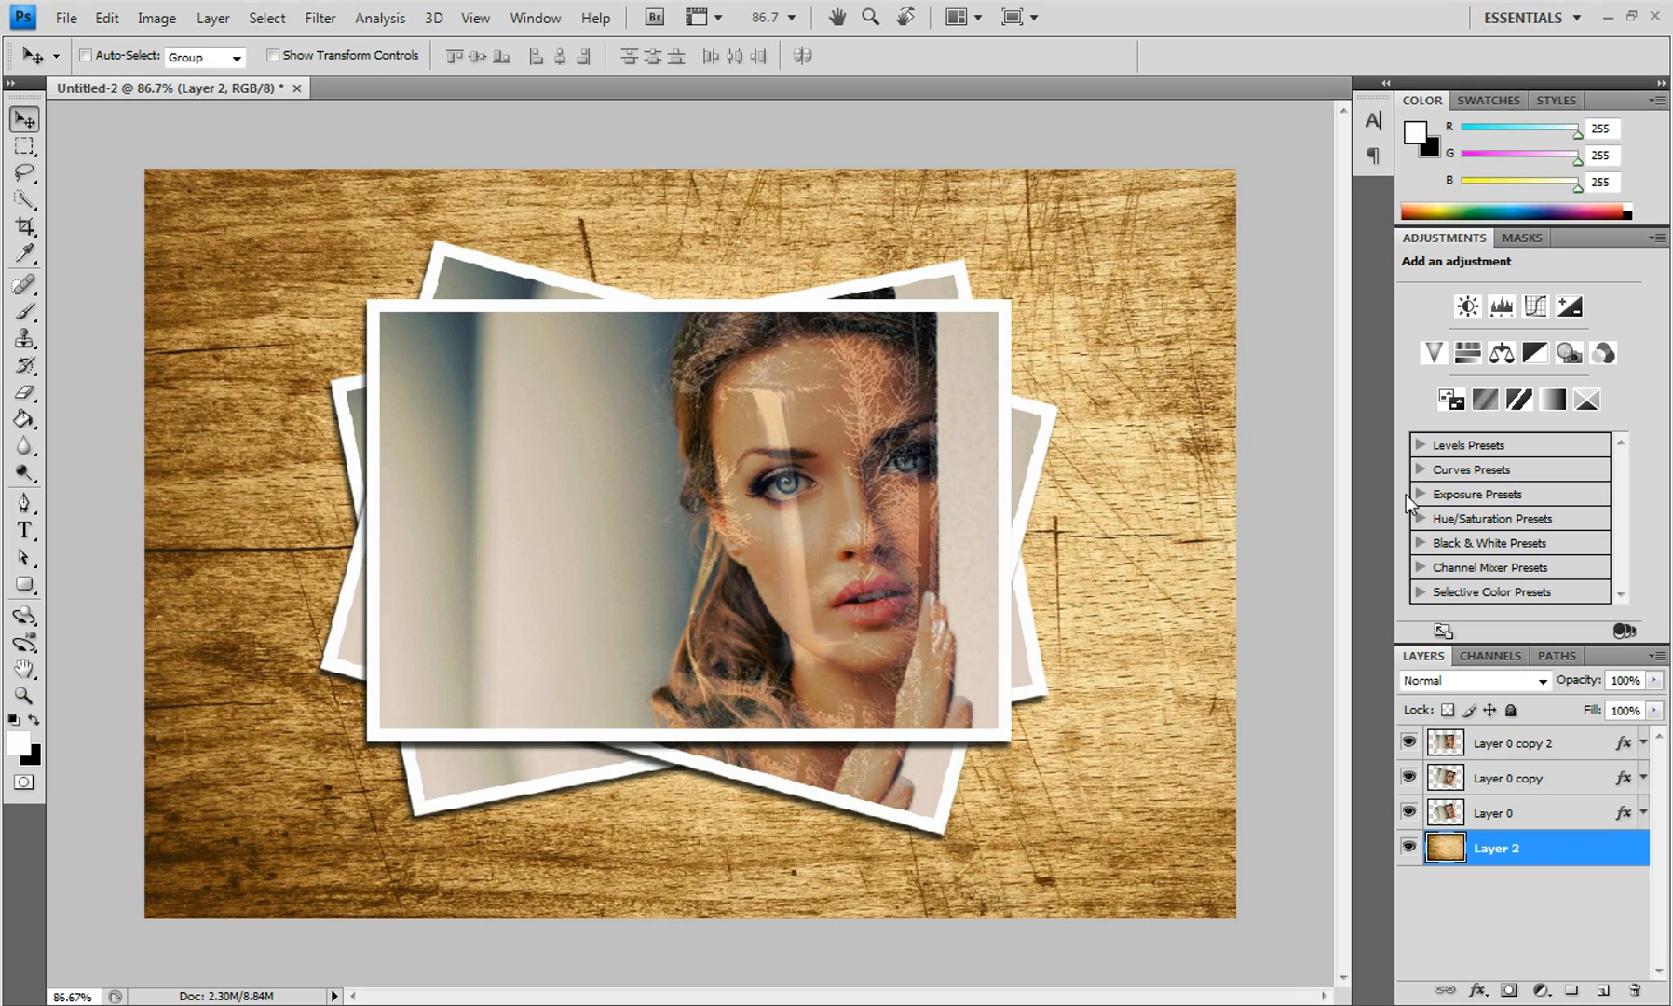
mouse_move(487, 600)
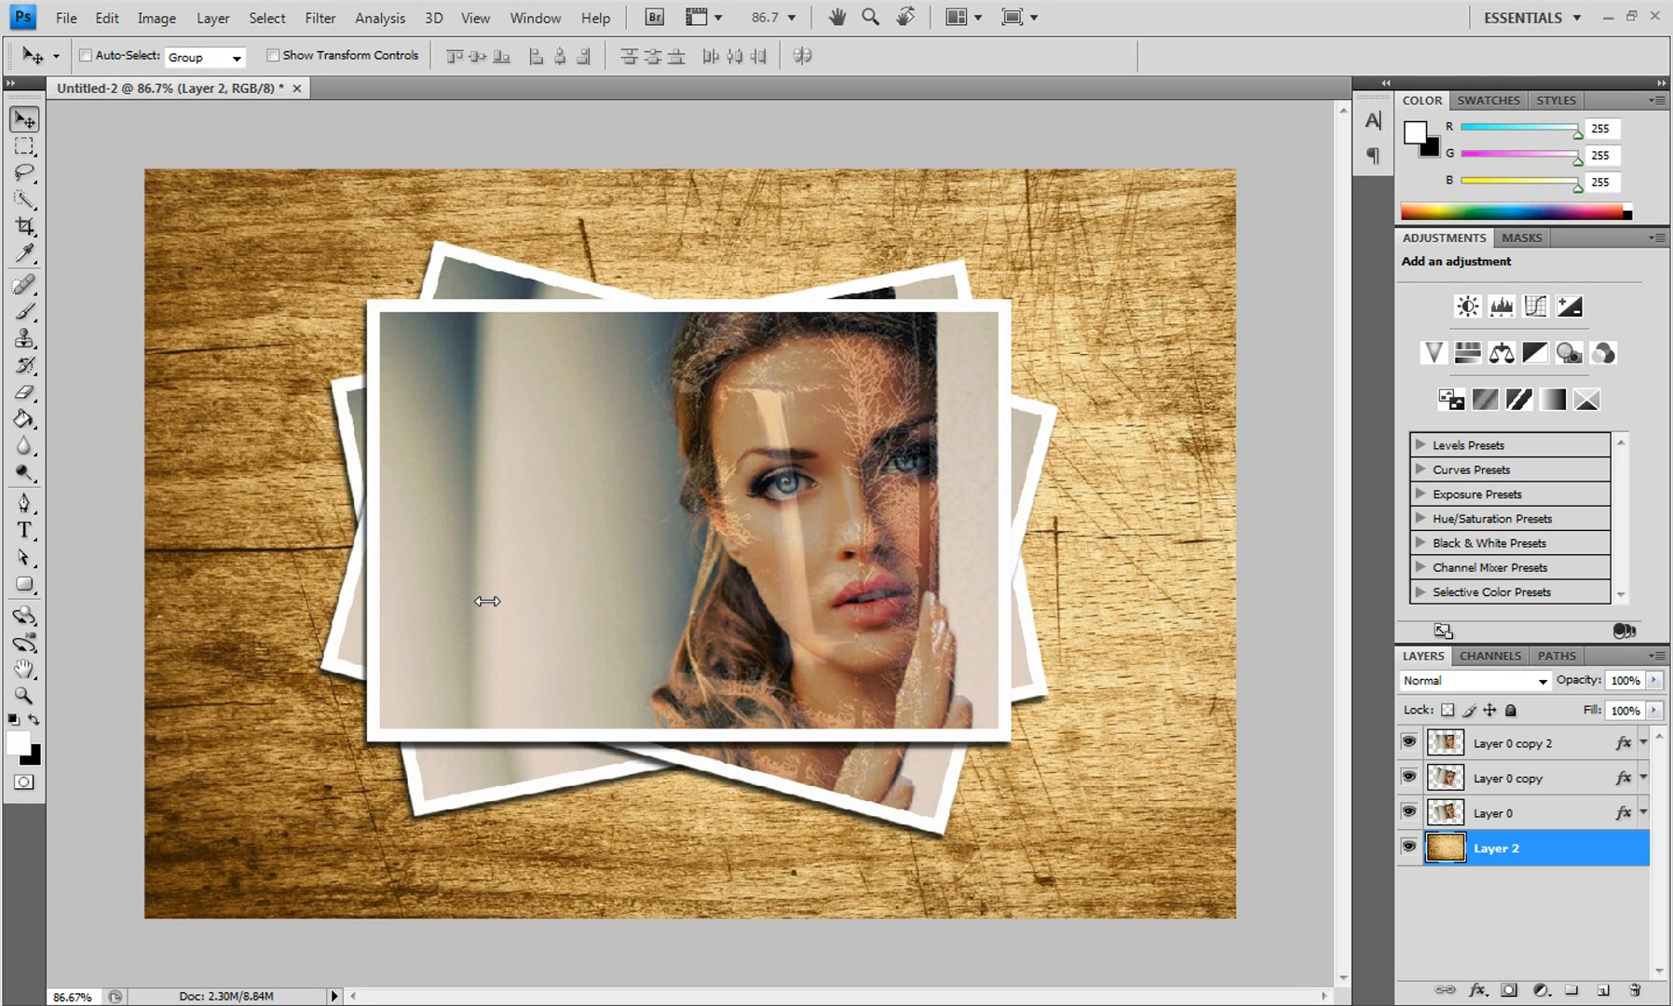
mouse_move(1032, 712)
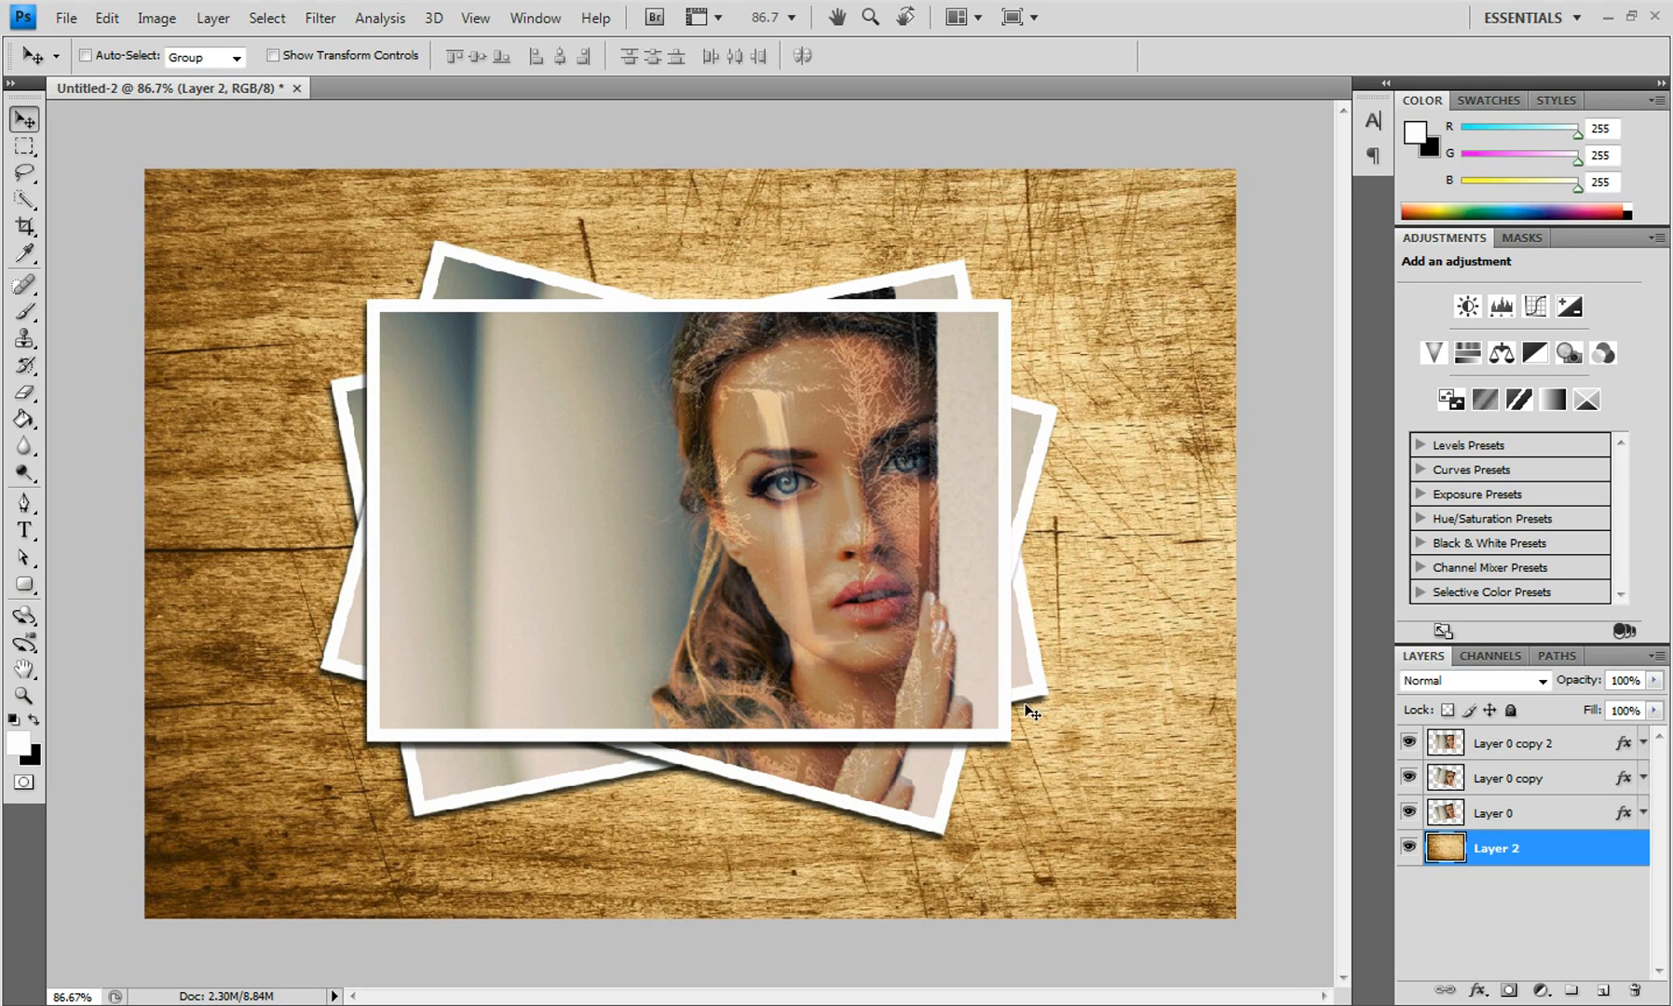
mouse_move(1043, 606)
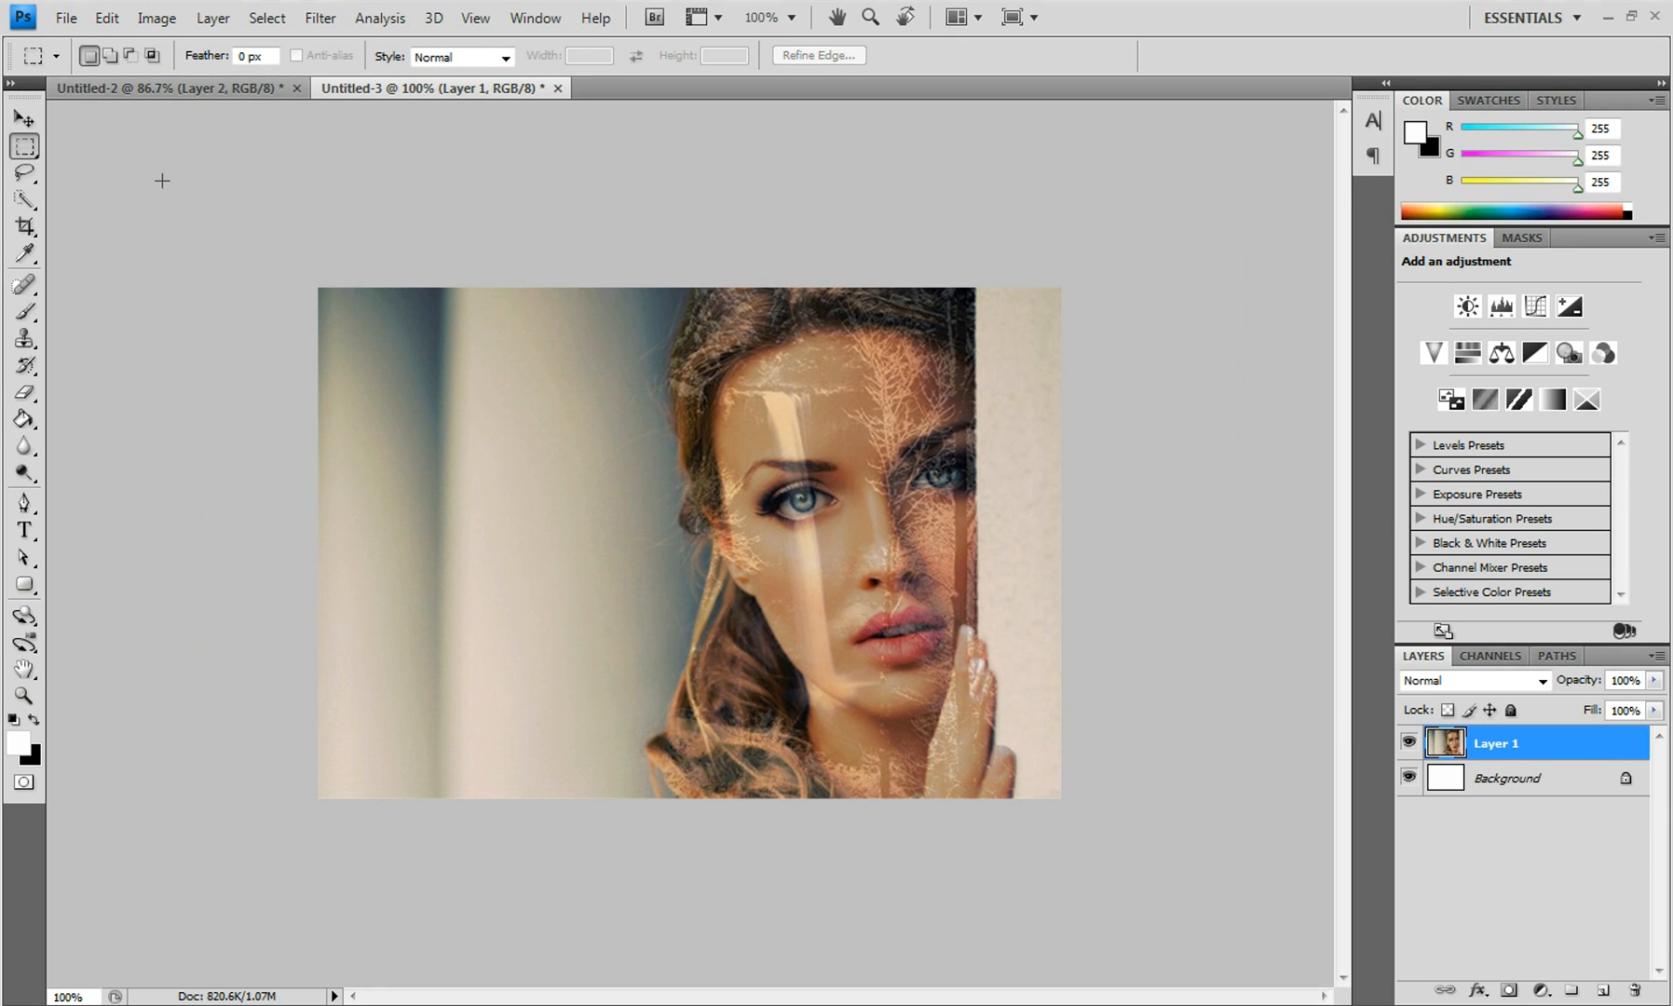
Paste the scratched wood texture into the portrait document via Edit > Paste.
left_click(106, 19)
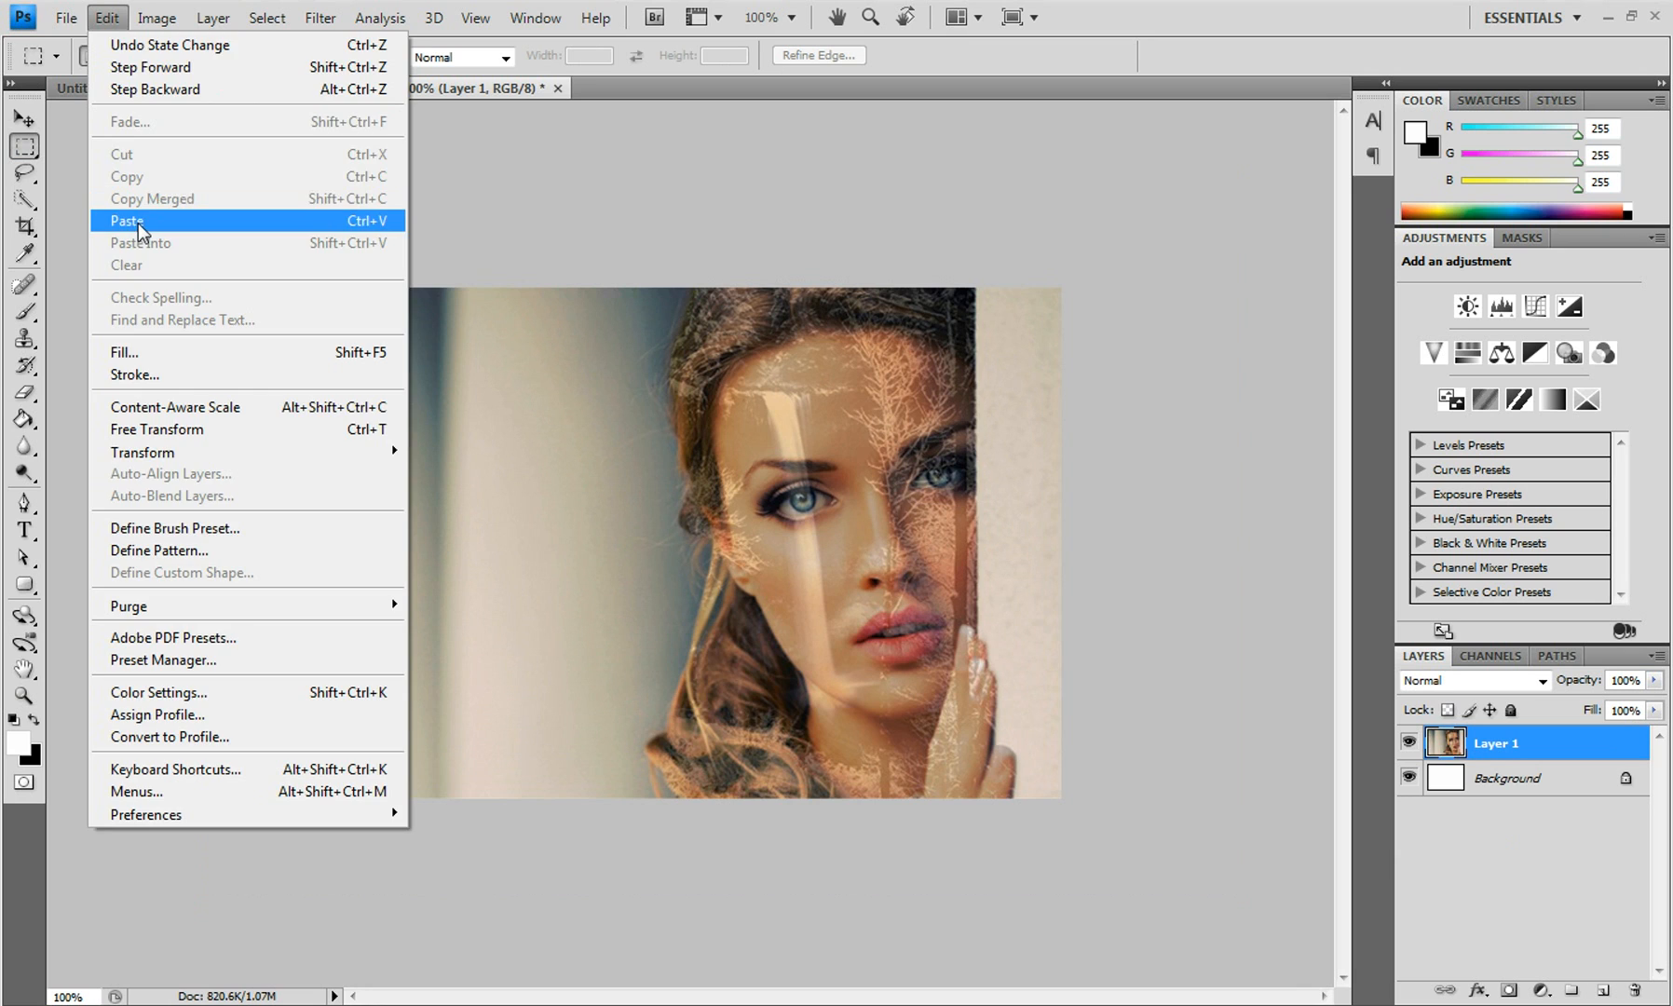
left_click(127, 219)
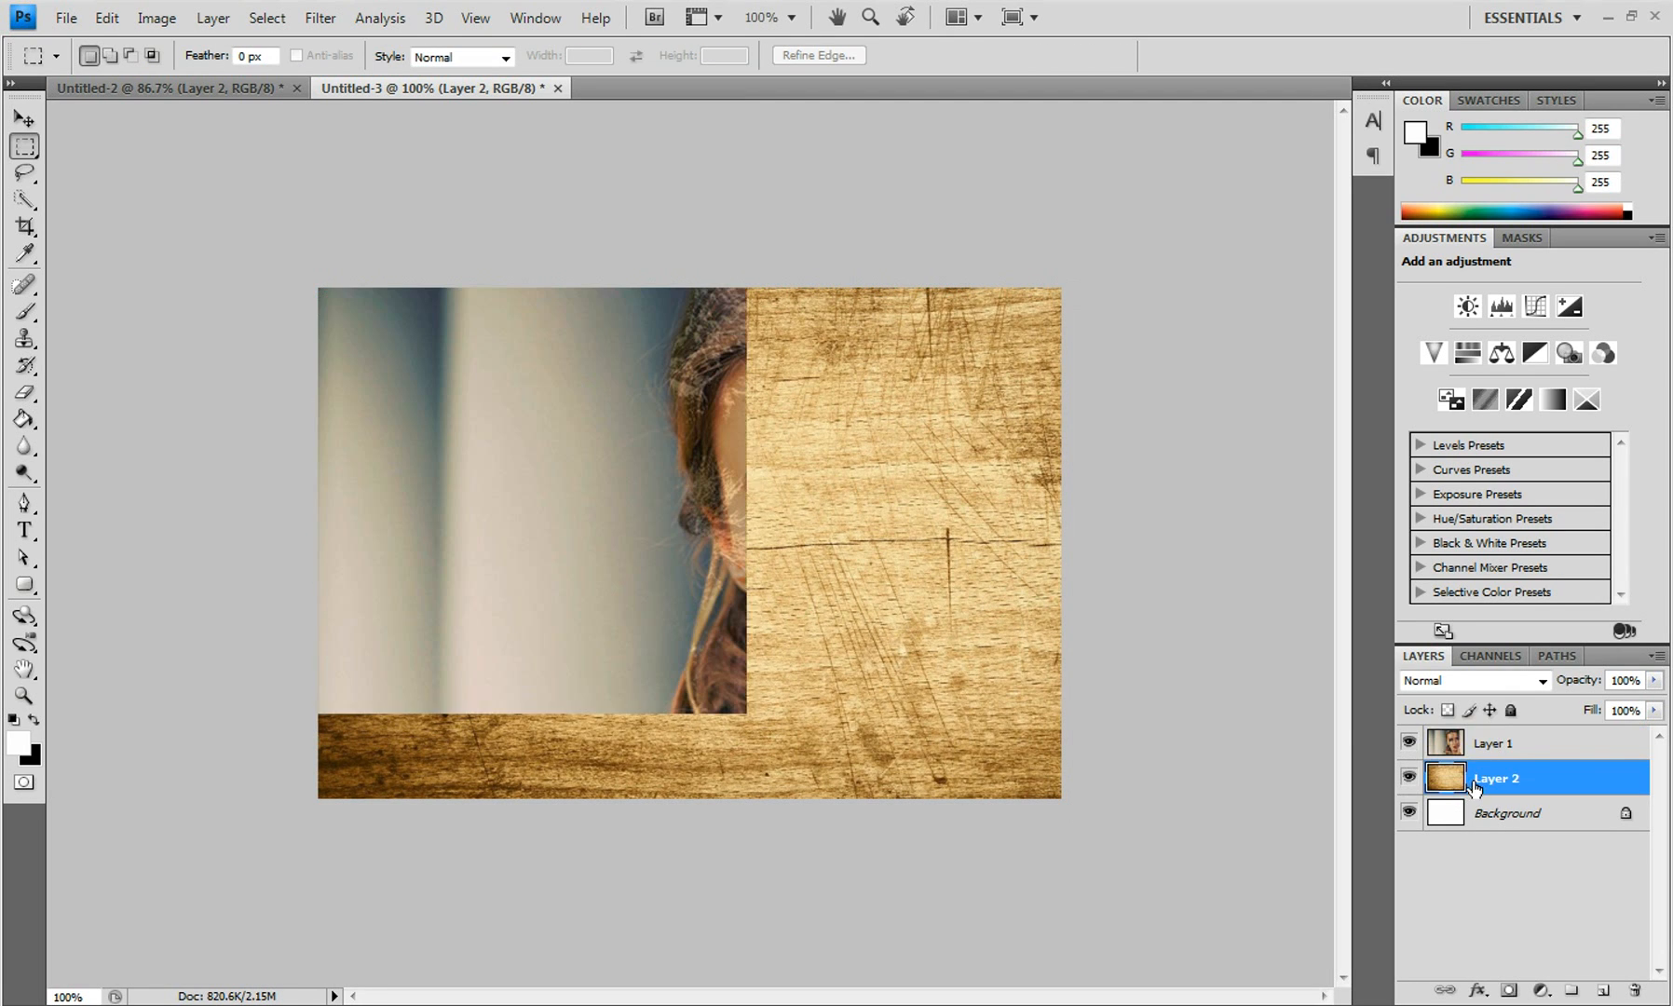
Scale Layer 1's portrait down with Free Transform so the wood shows around it.
left_click(1495, 744)
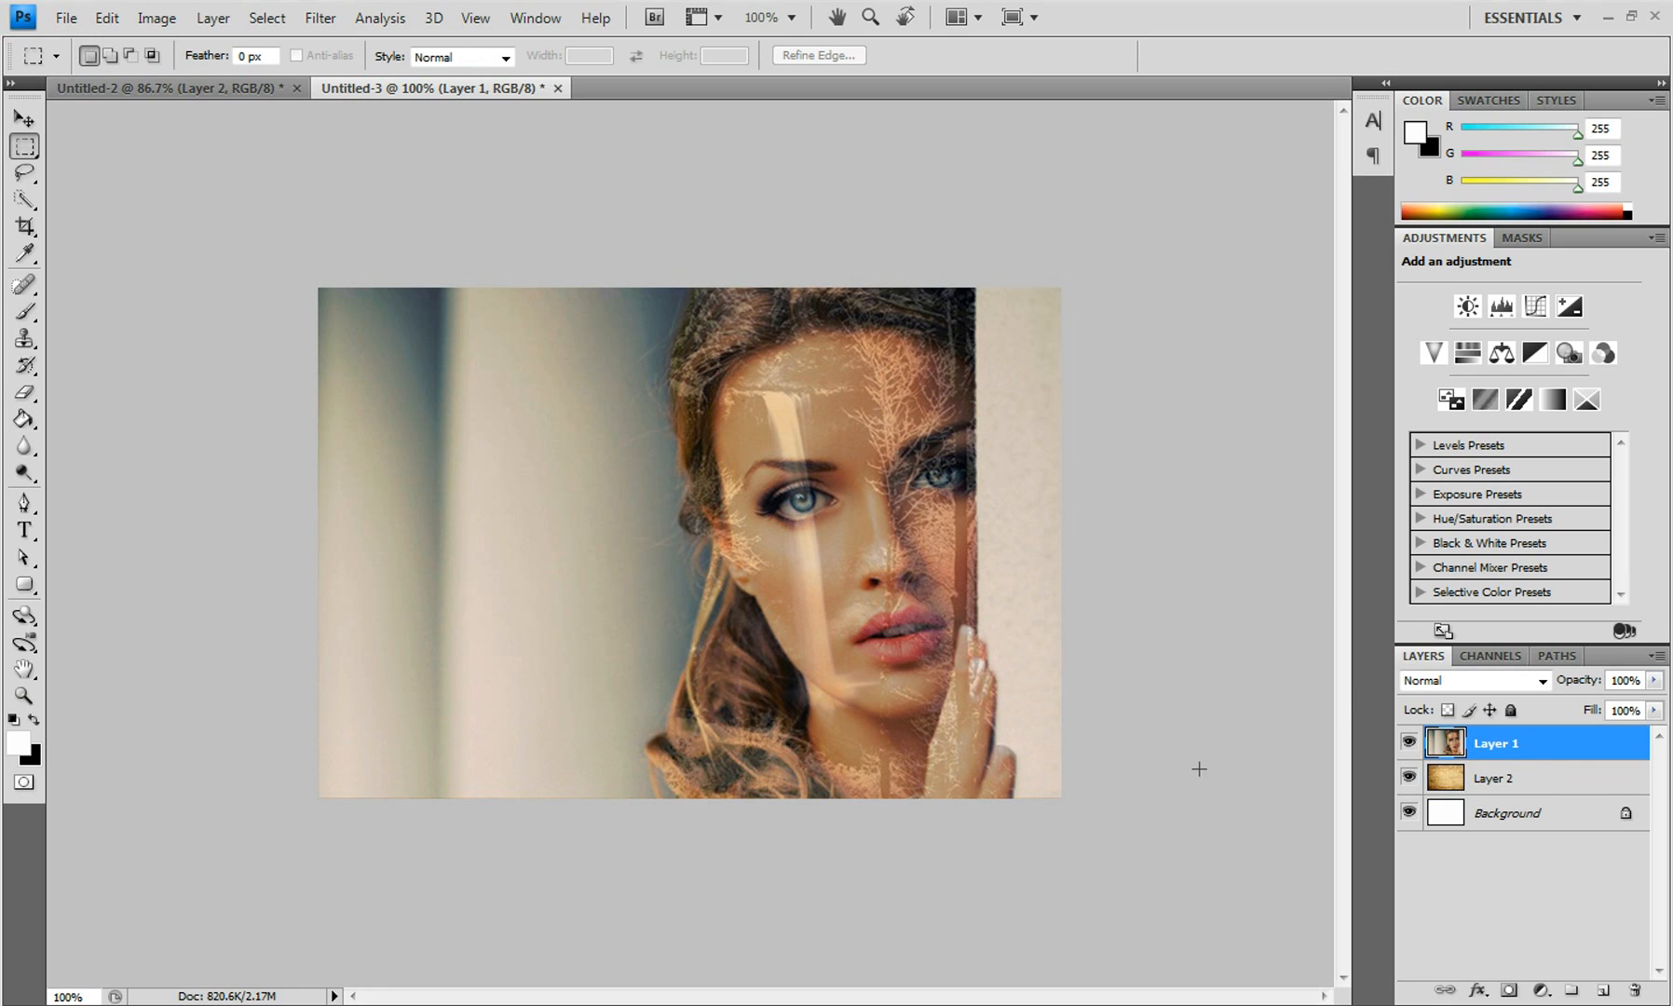
mouse_move(851, 531)
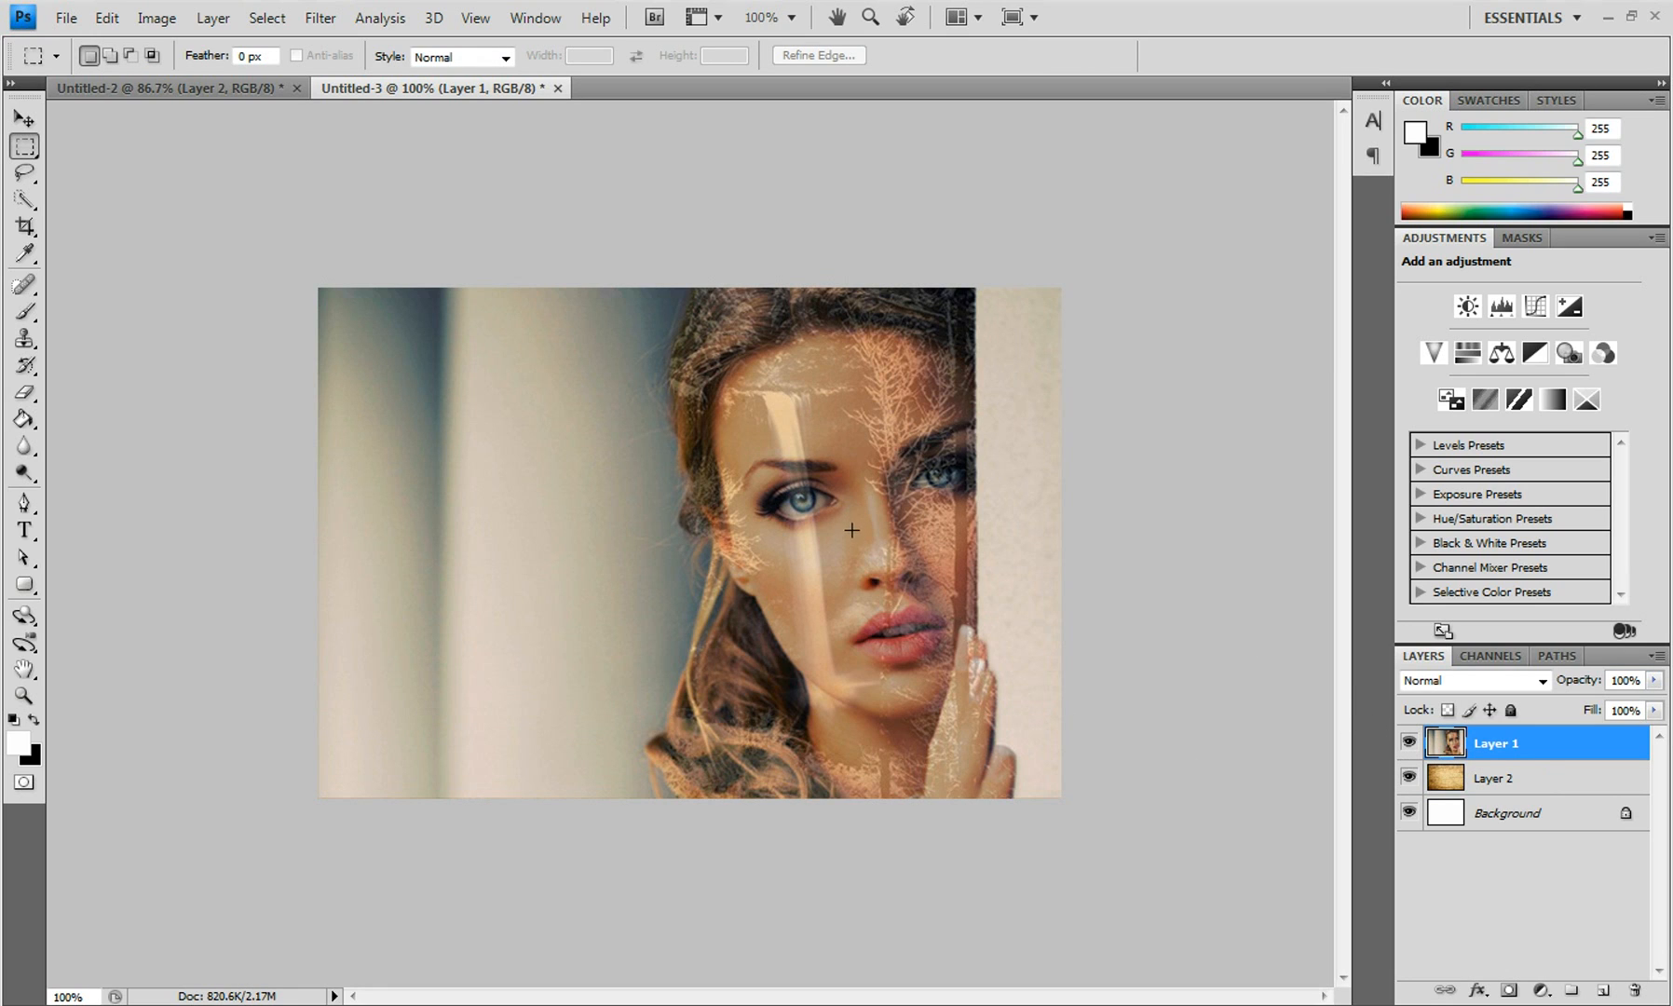
key("ctrl+t")
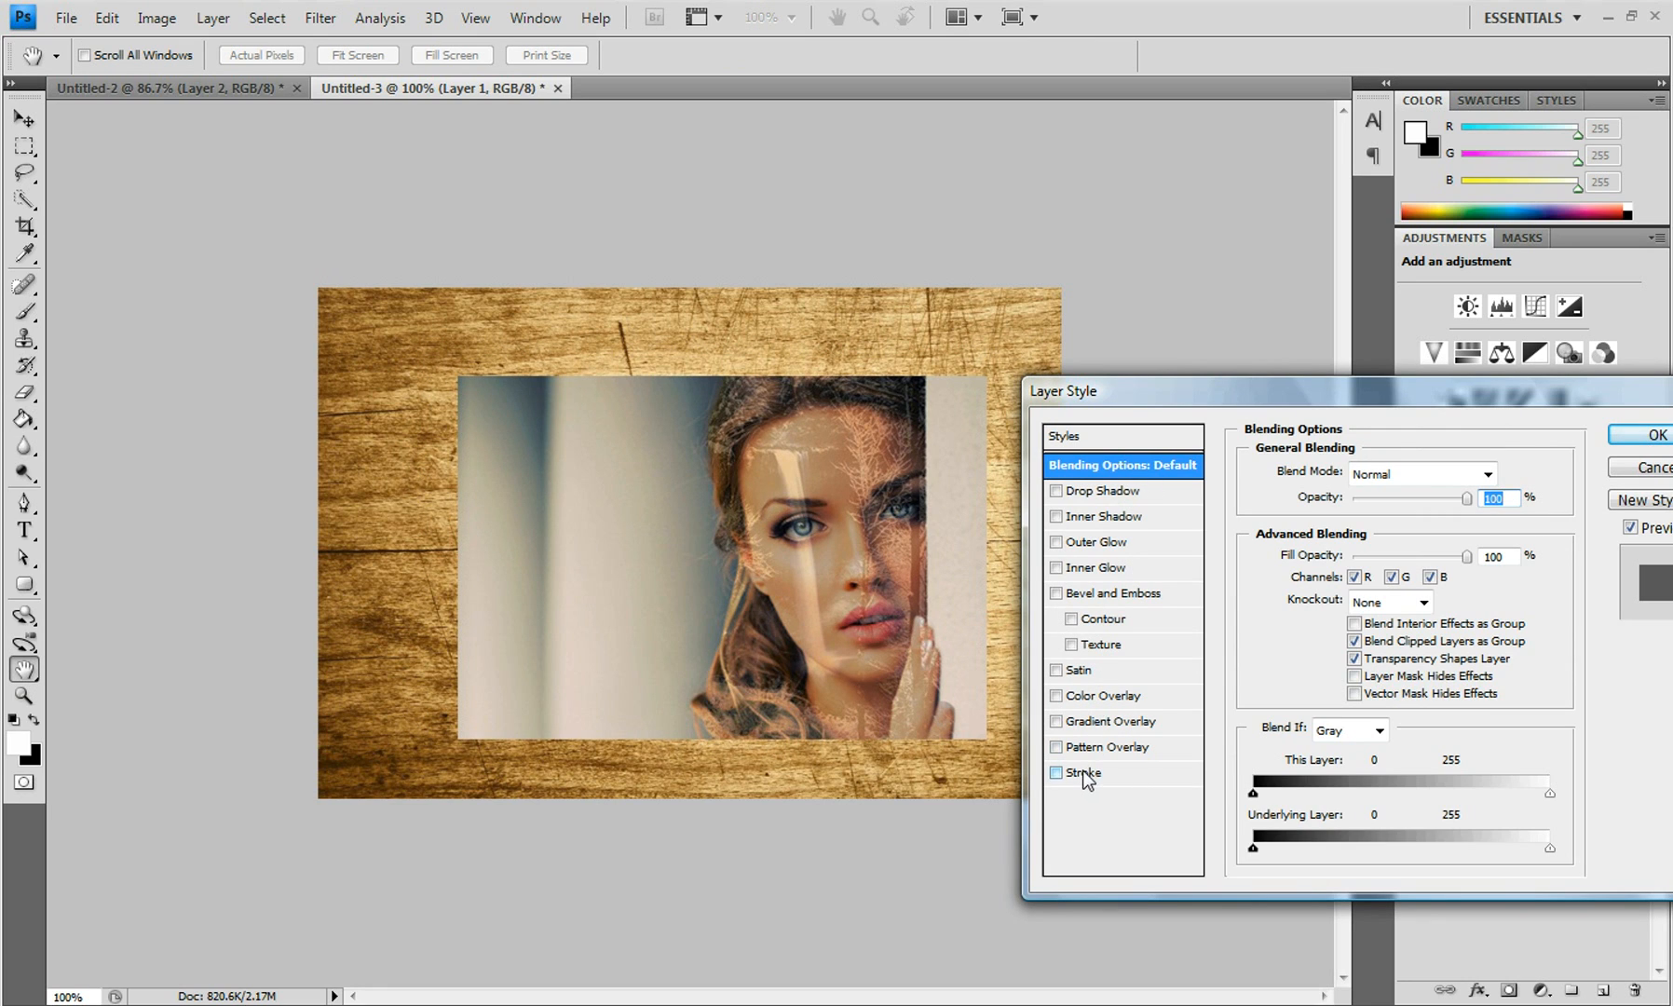
Apply a white Stroke layer style positioned Inside the photo's edges.
left_click(1057, 773)
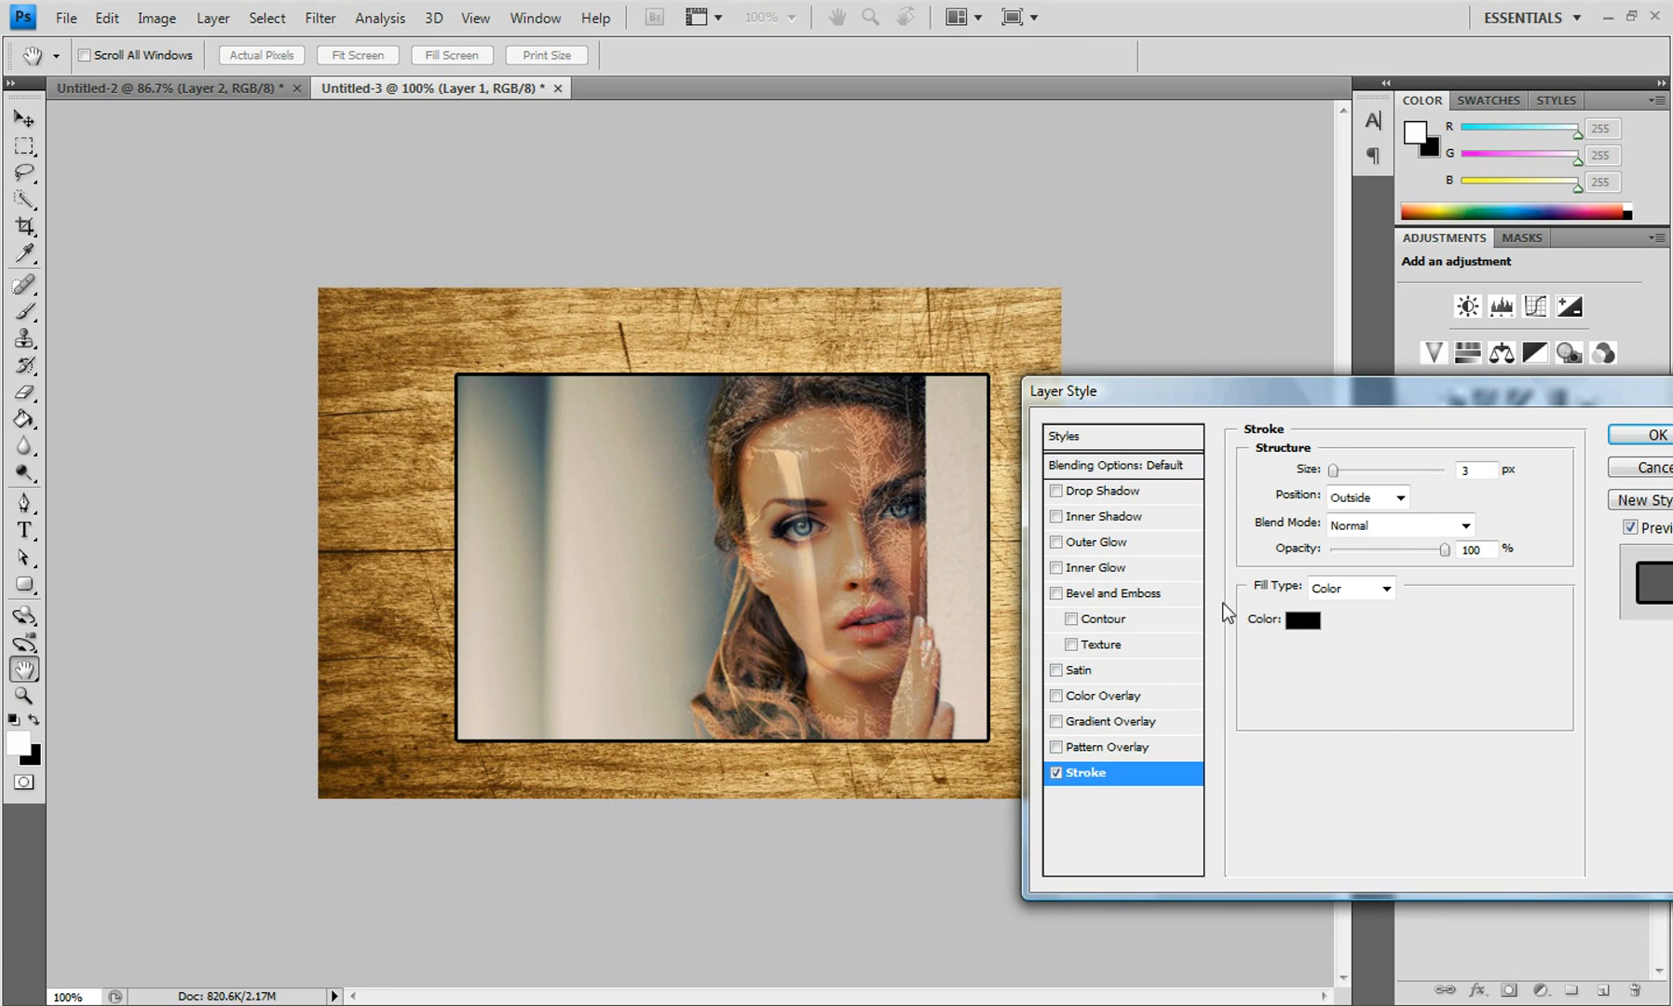
left_click(1299, 619)
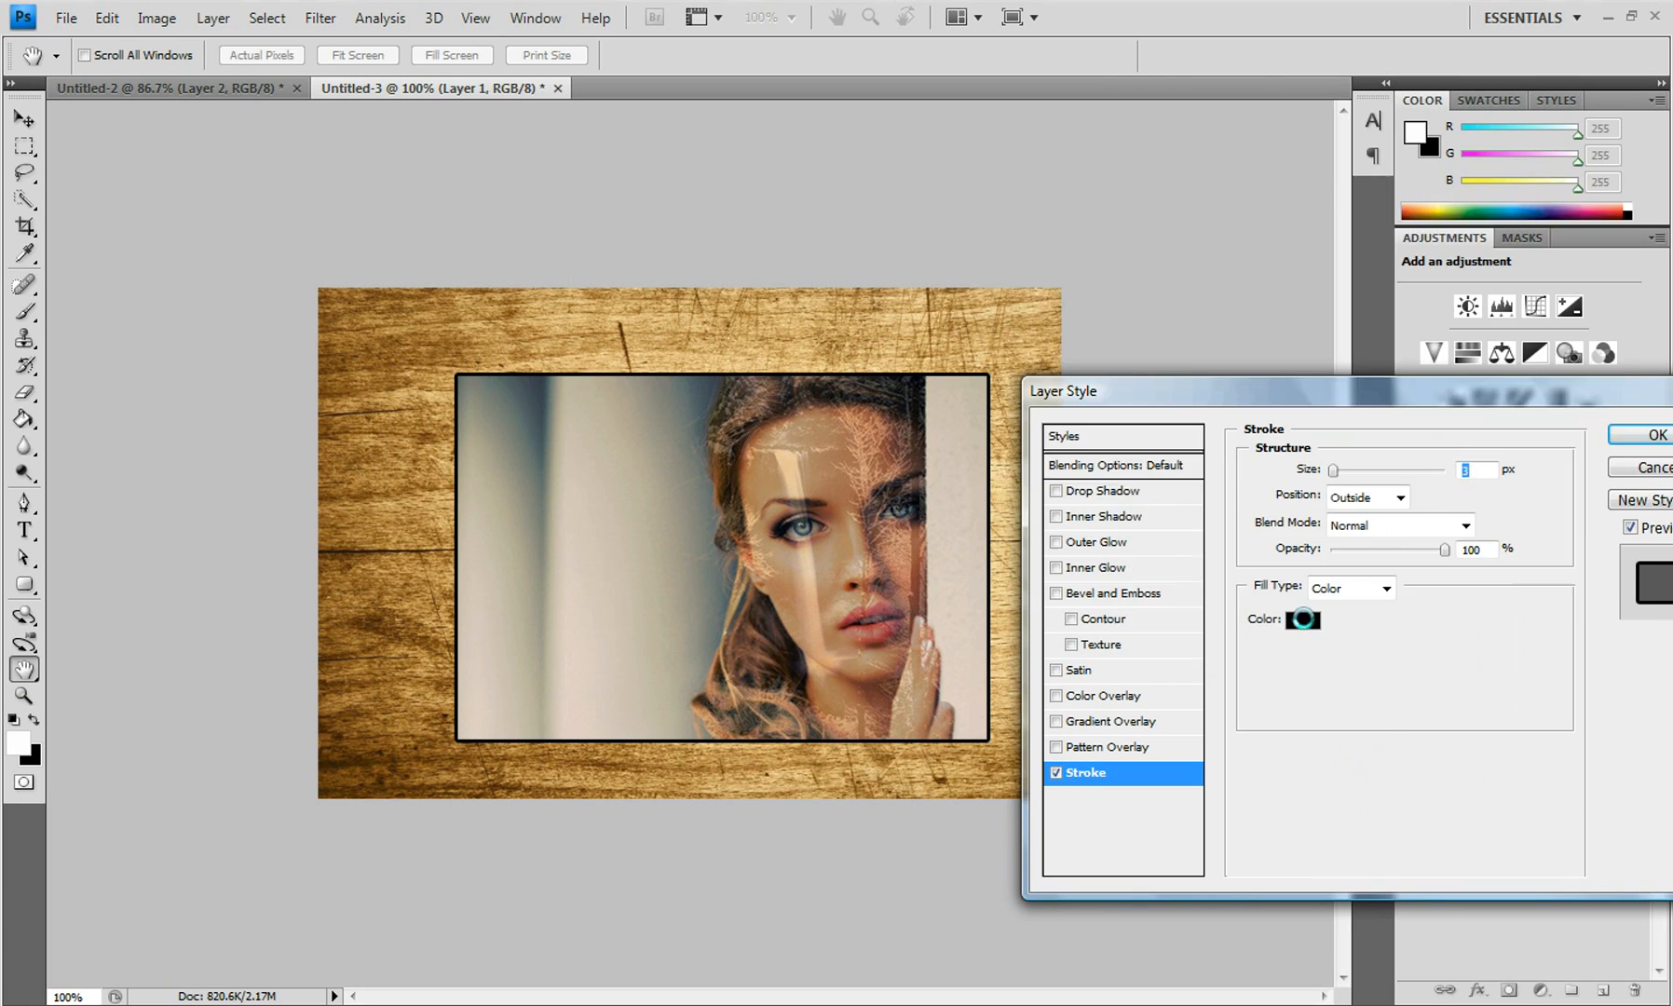
left_click(1302, 619)
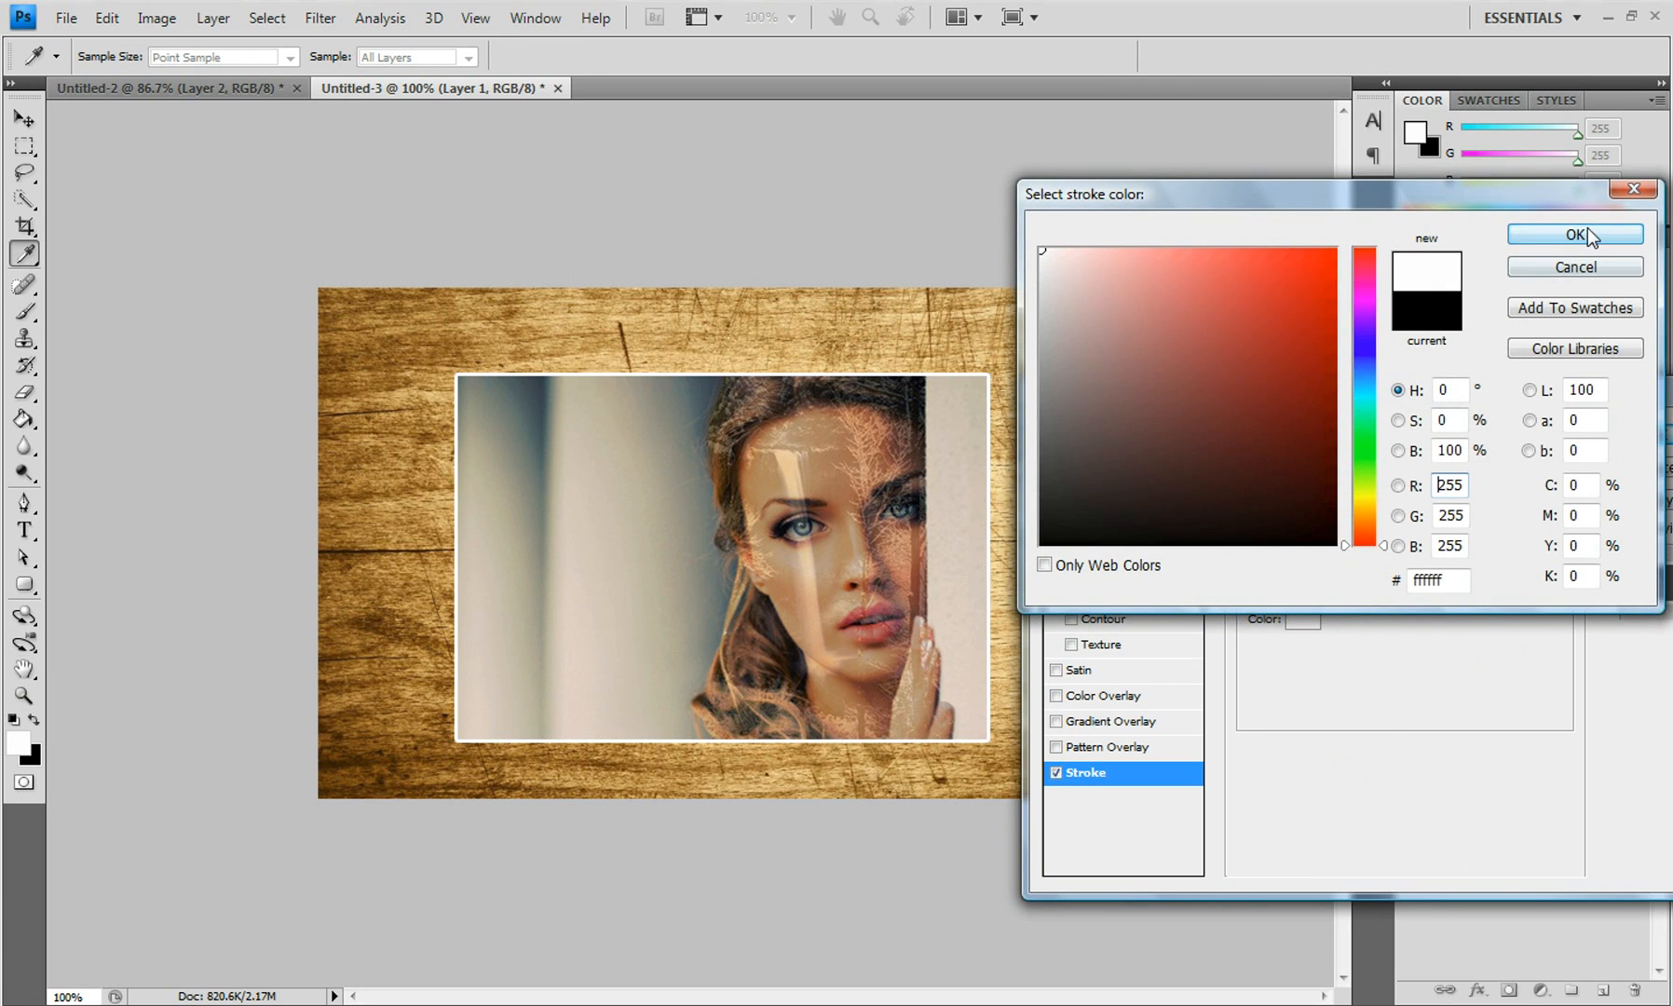
left_click(1575, 233)
type("16")
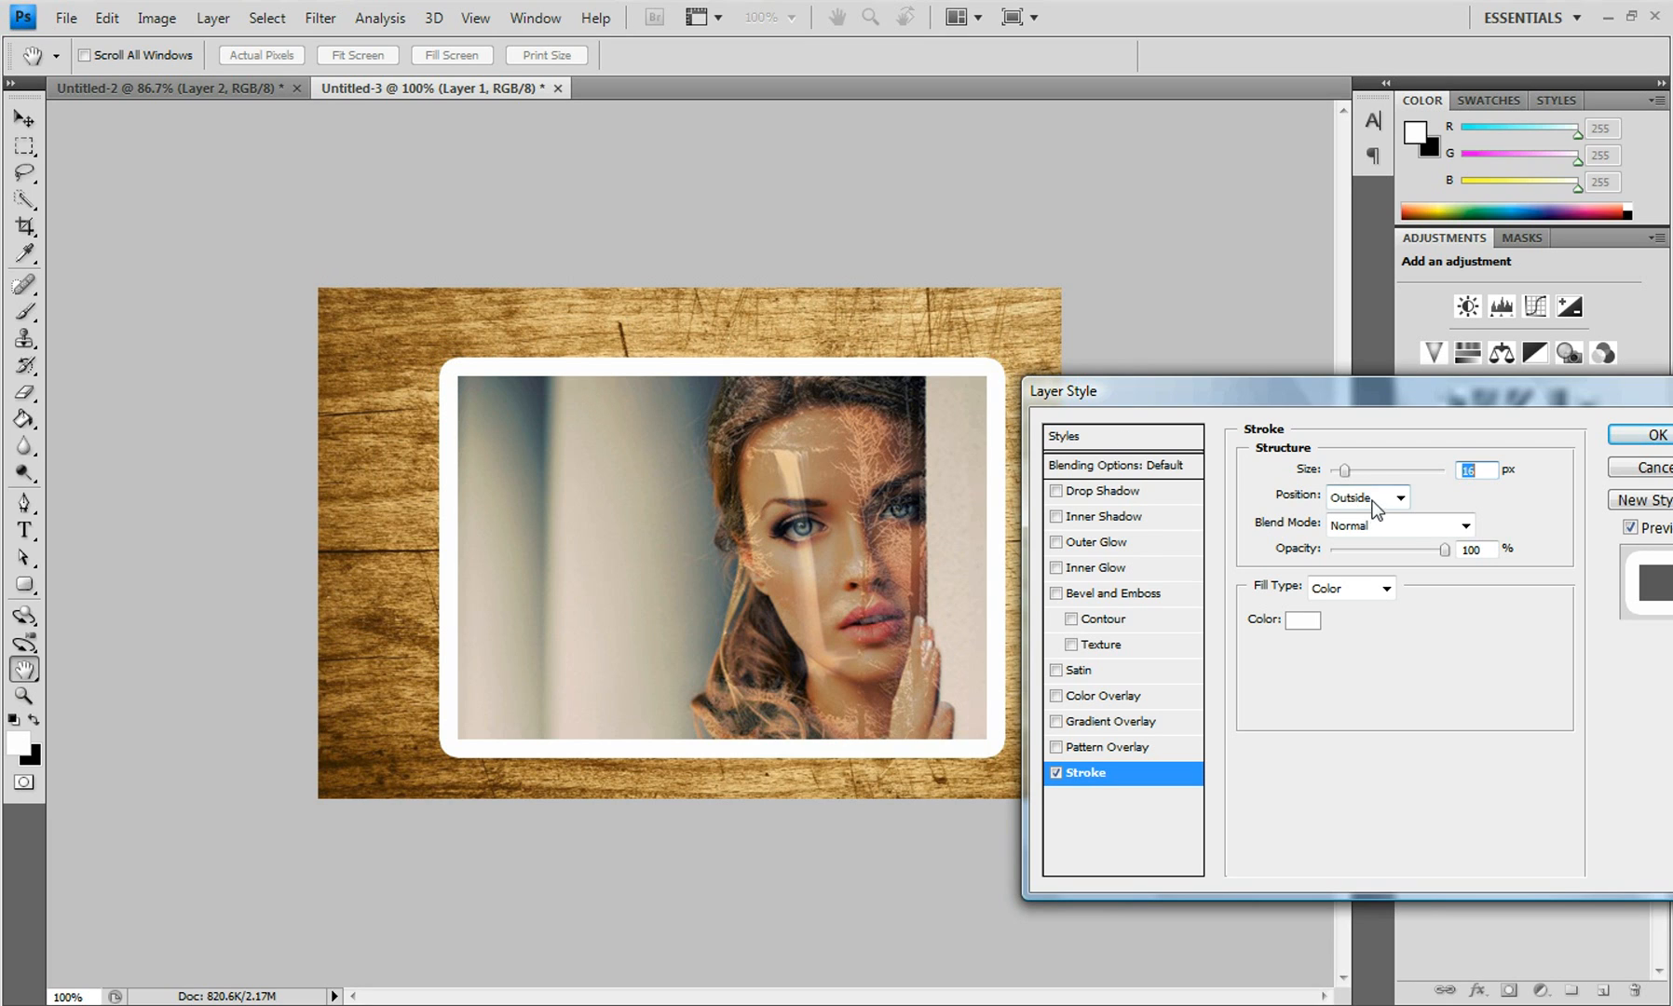
left_click(1401, 497)
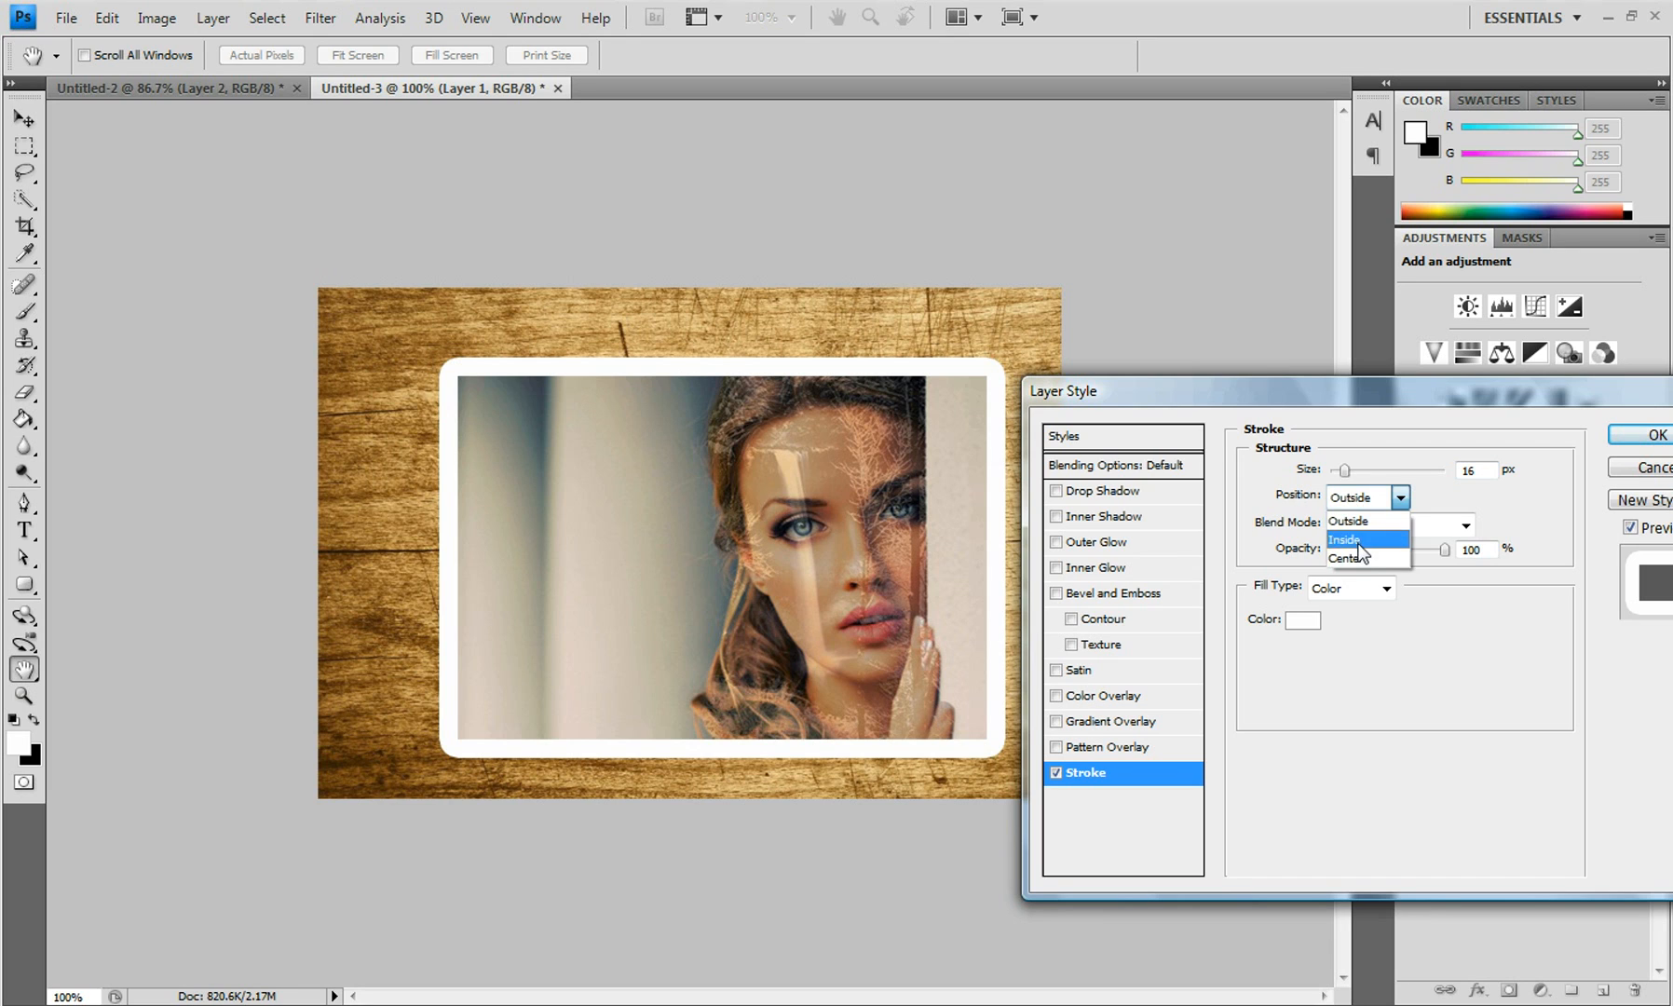
left_click(1347, 538)
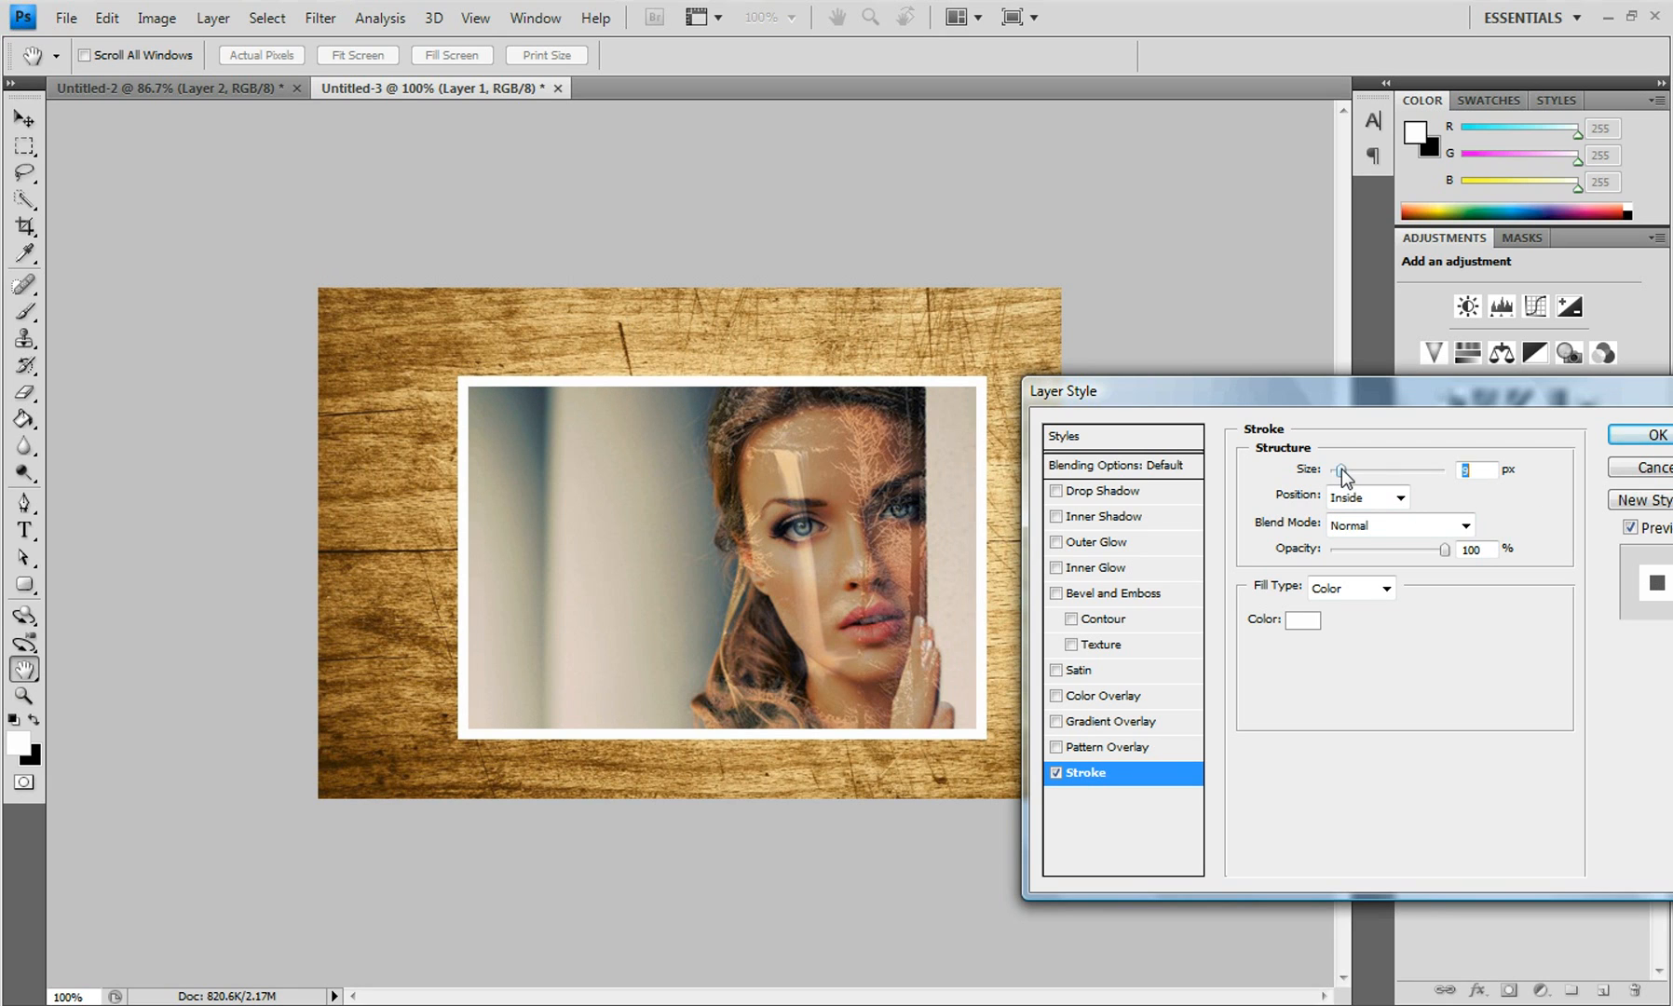
left_click(1655, 434)
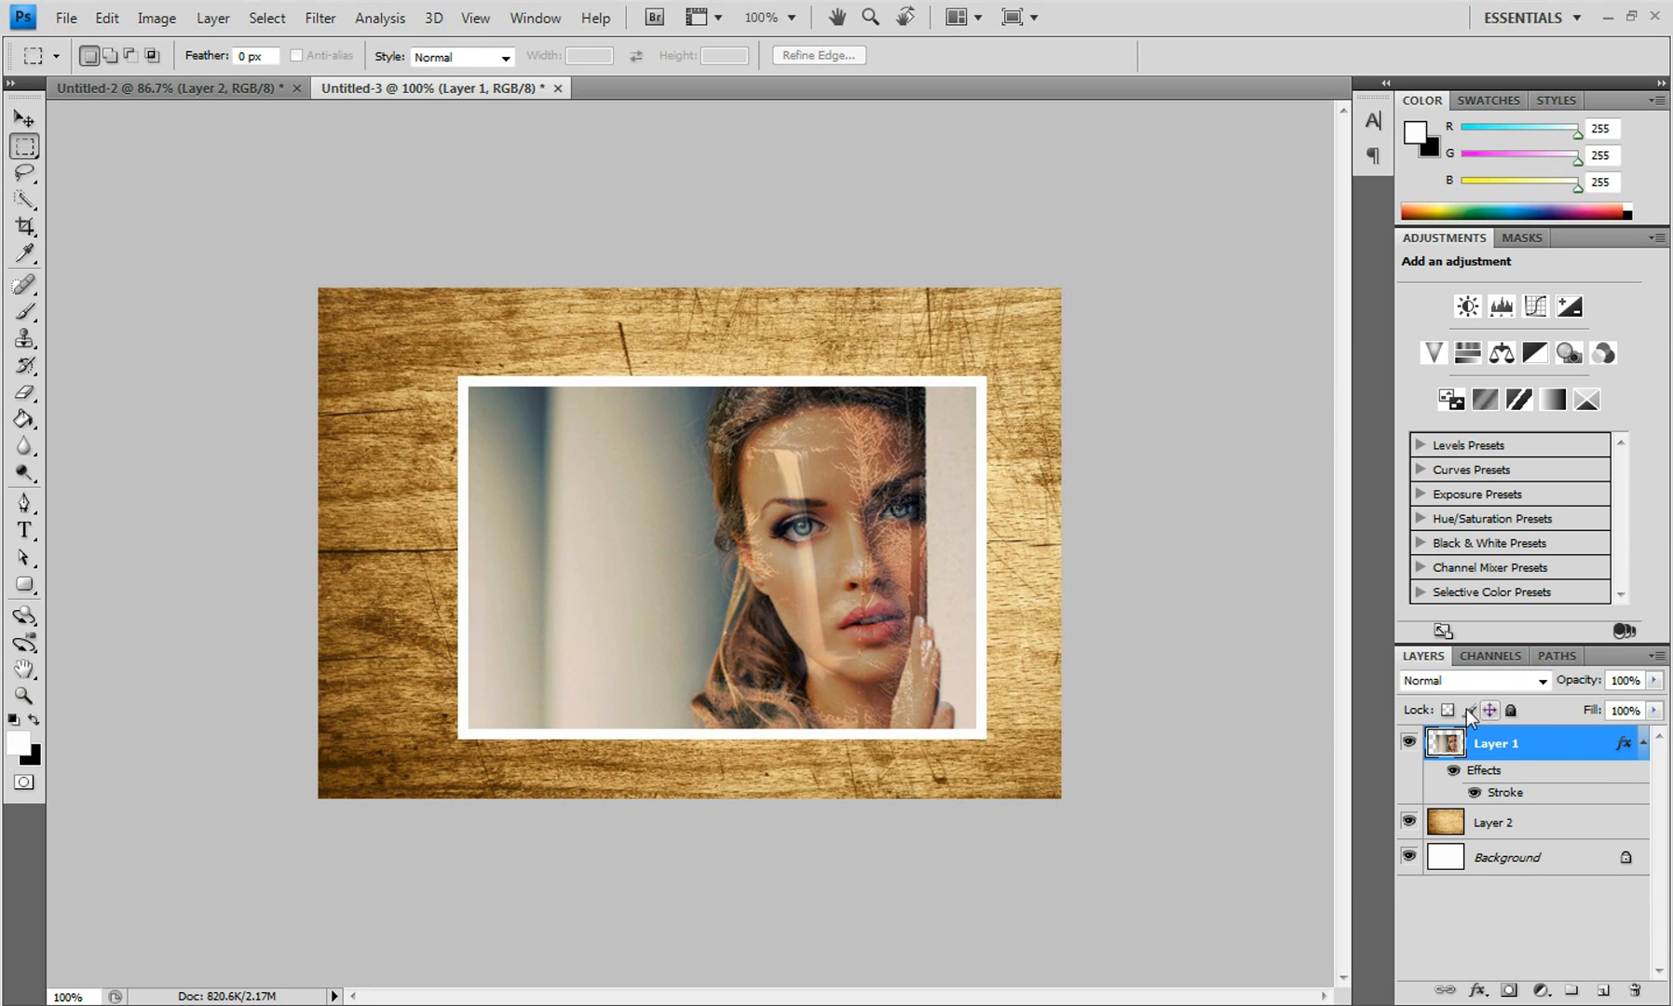
mouse_move(17, 119)
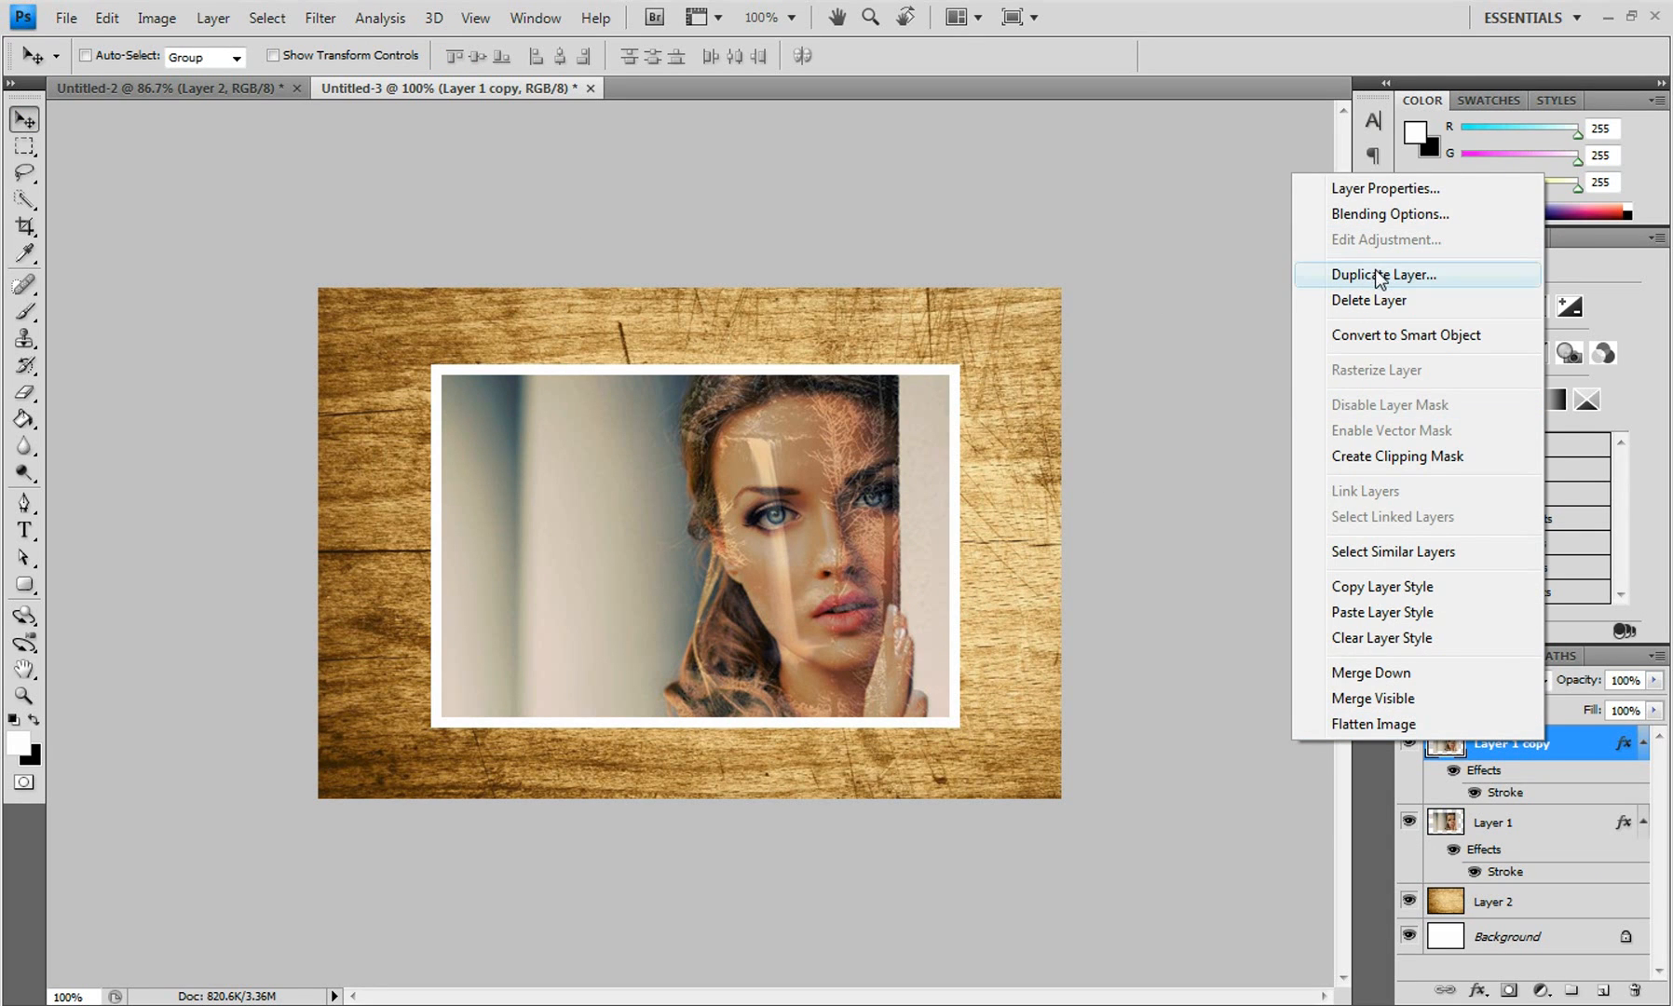
Duplicate the bordered photo again and rotate a back copy to fan it out.
left_click(1384, 274)
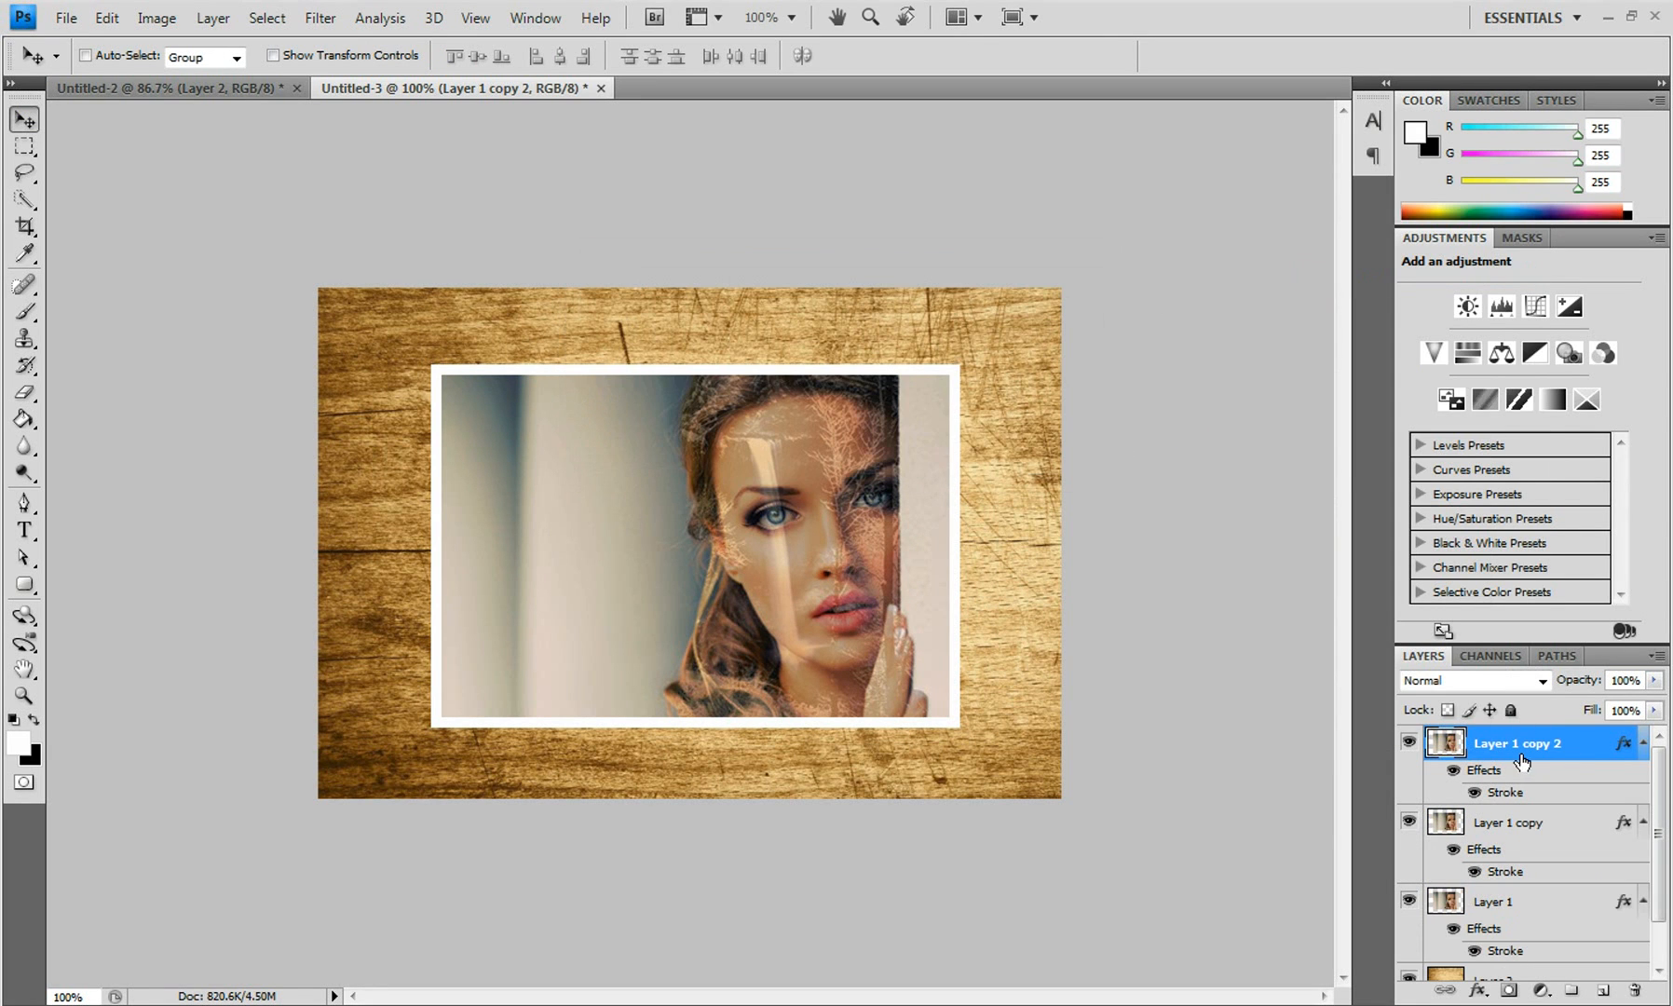
left_click(1511, 822)
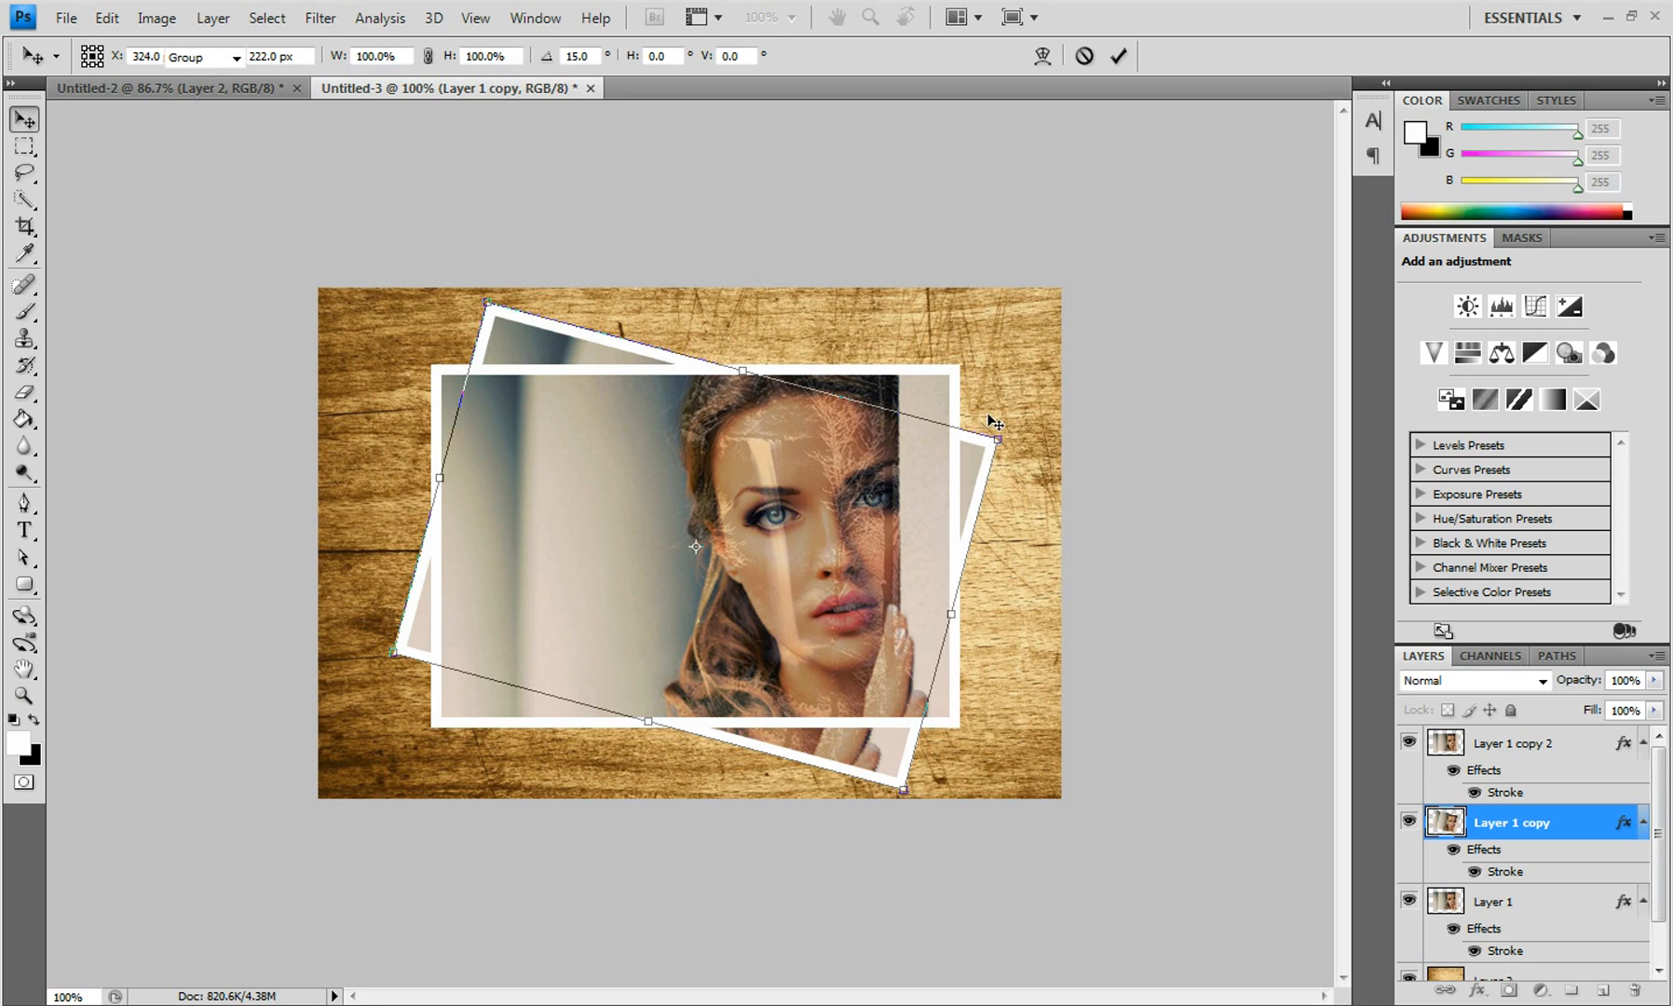
left_click(1494, 900)
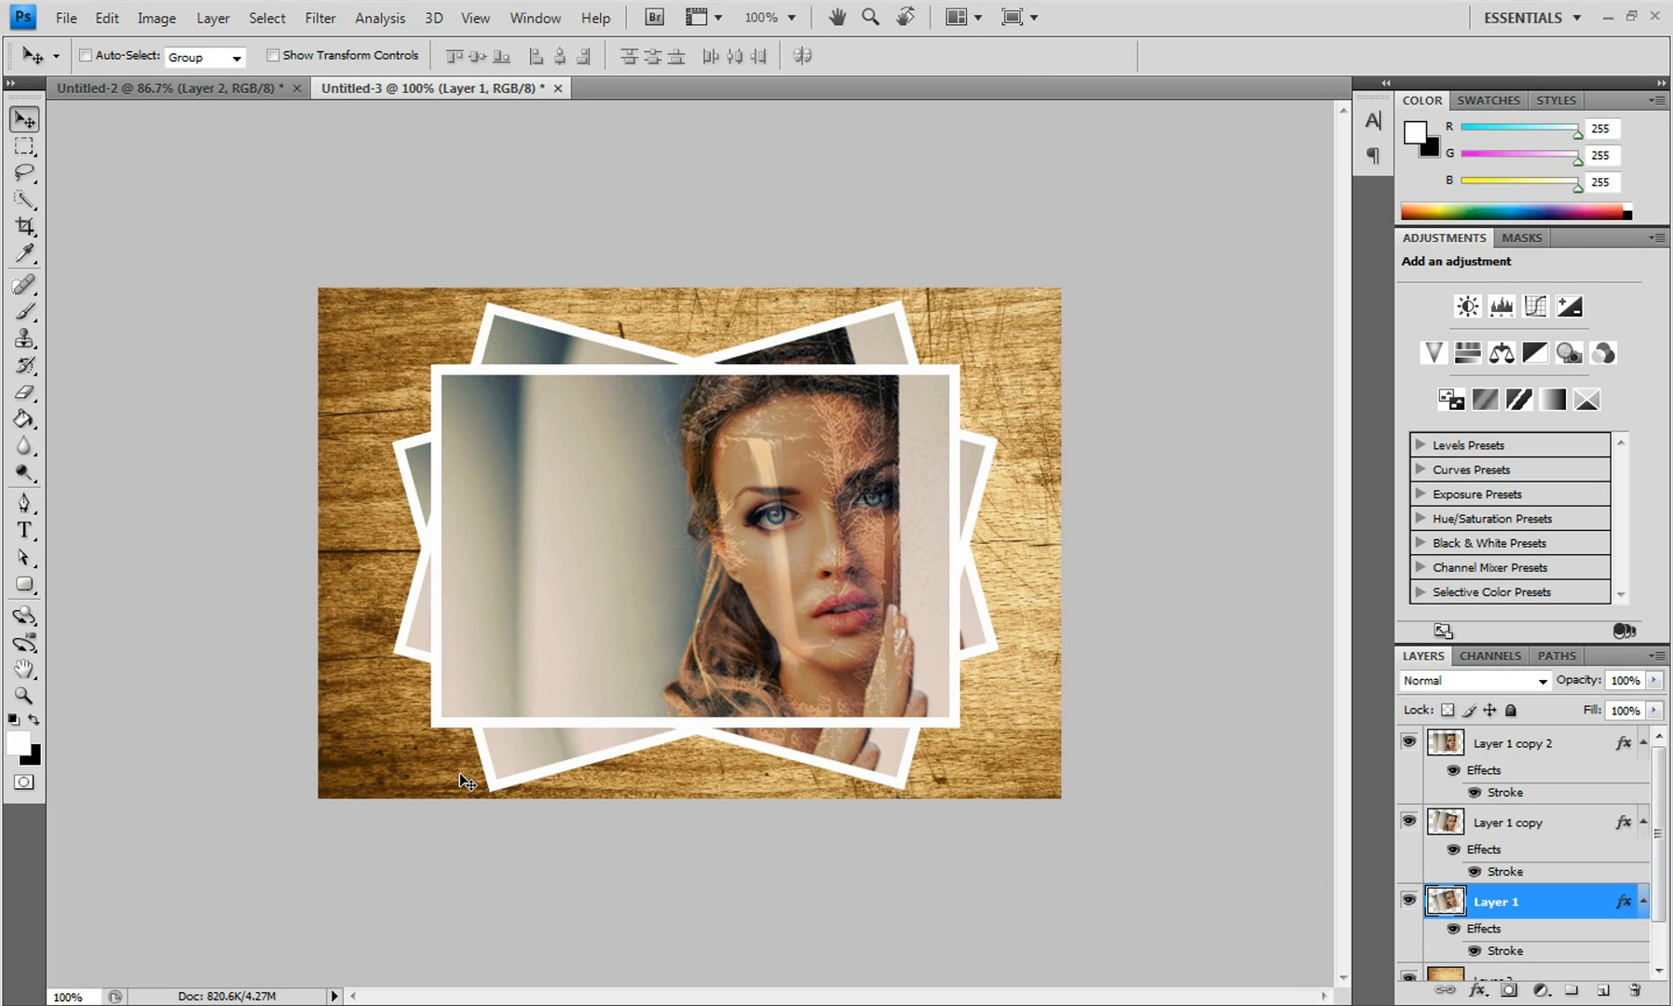
mouse_move(1595, 758)
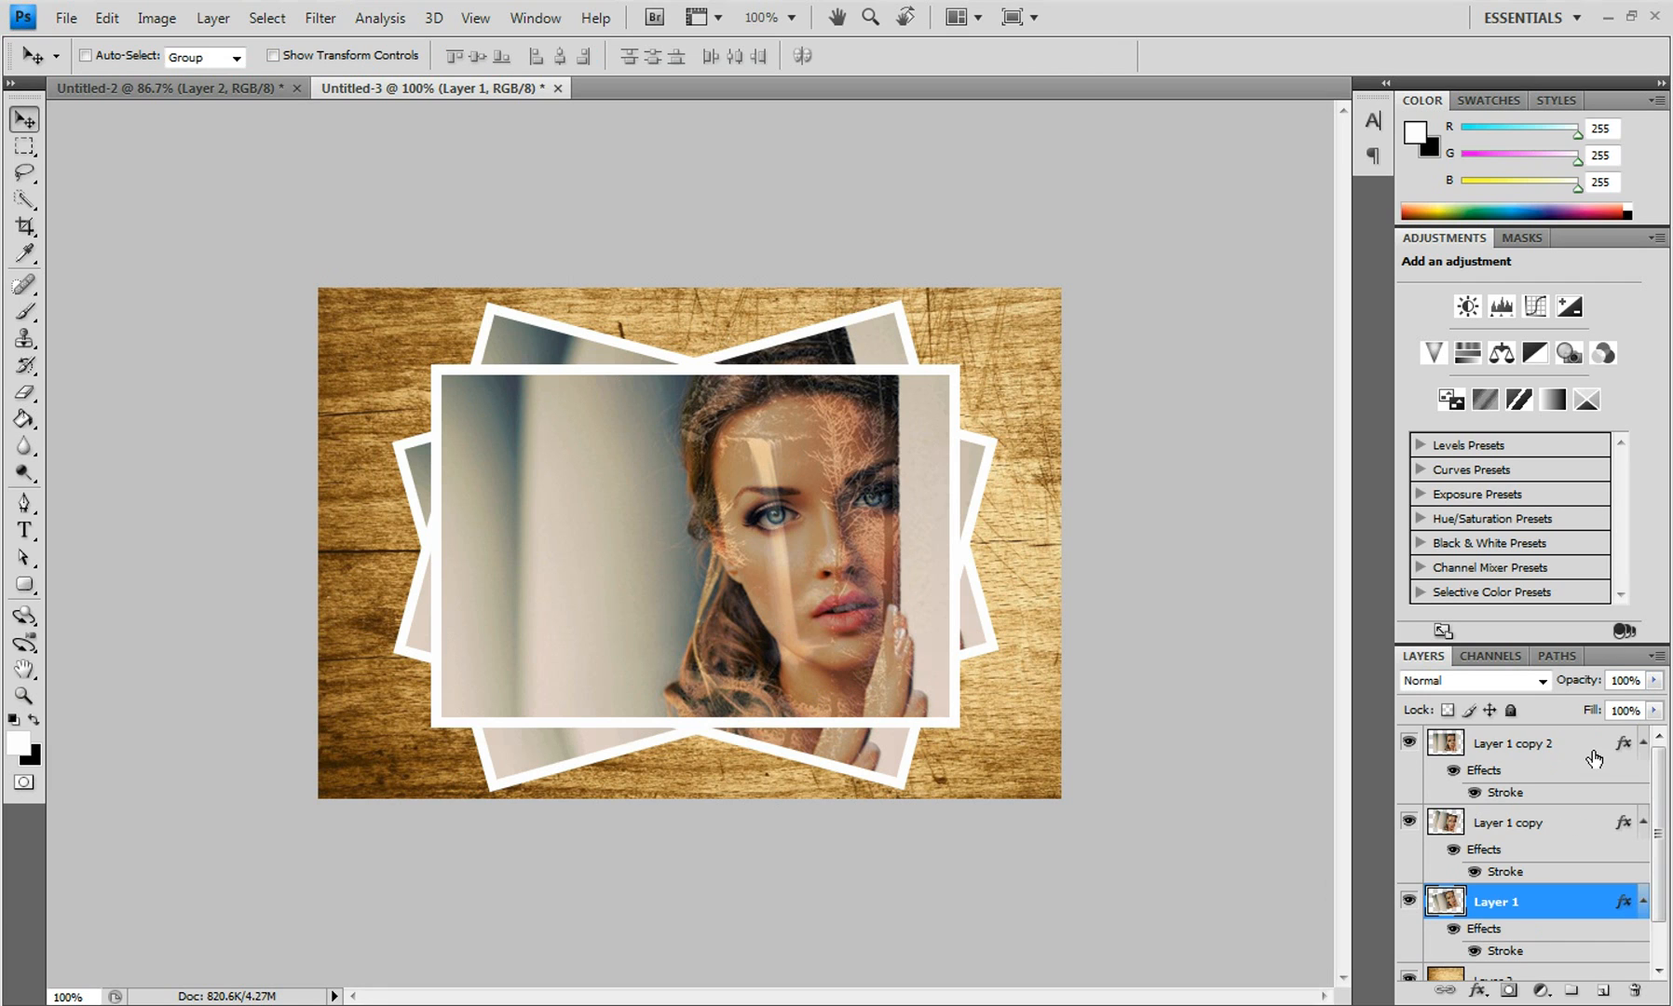
Enable a Drop Shadow layer style on Layer 1 copy 2, the front photo.
left_click(1515, 744)
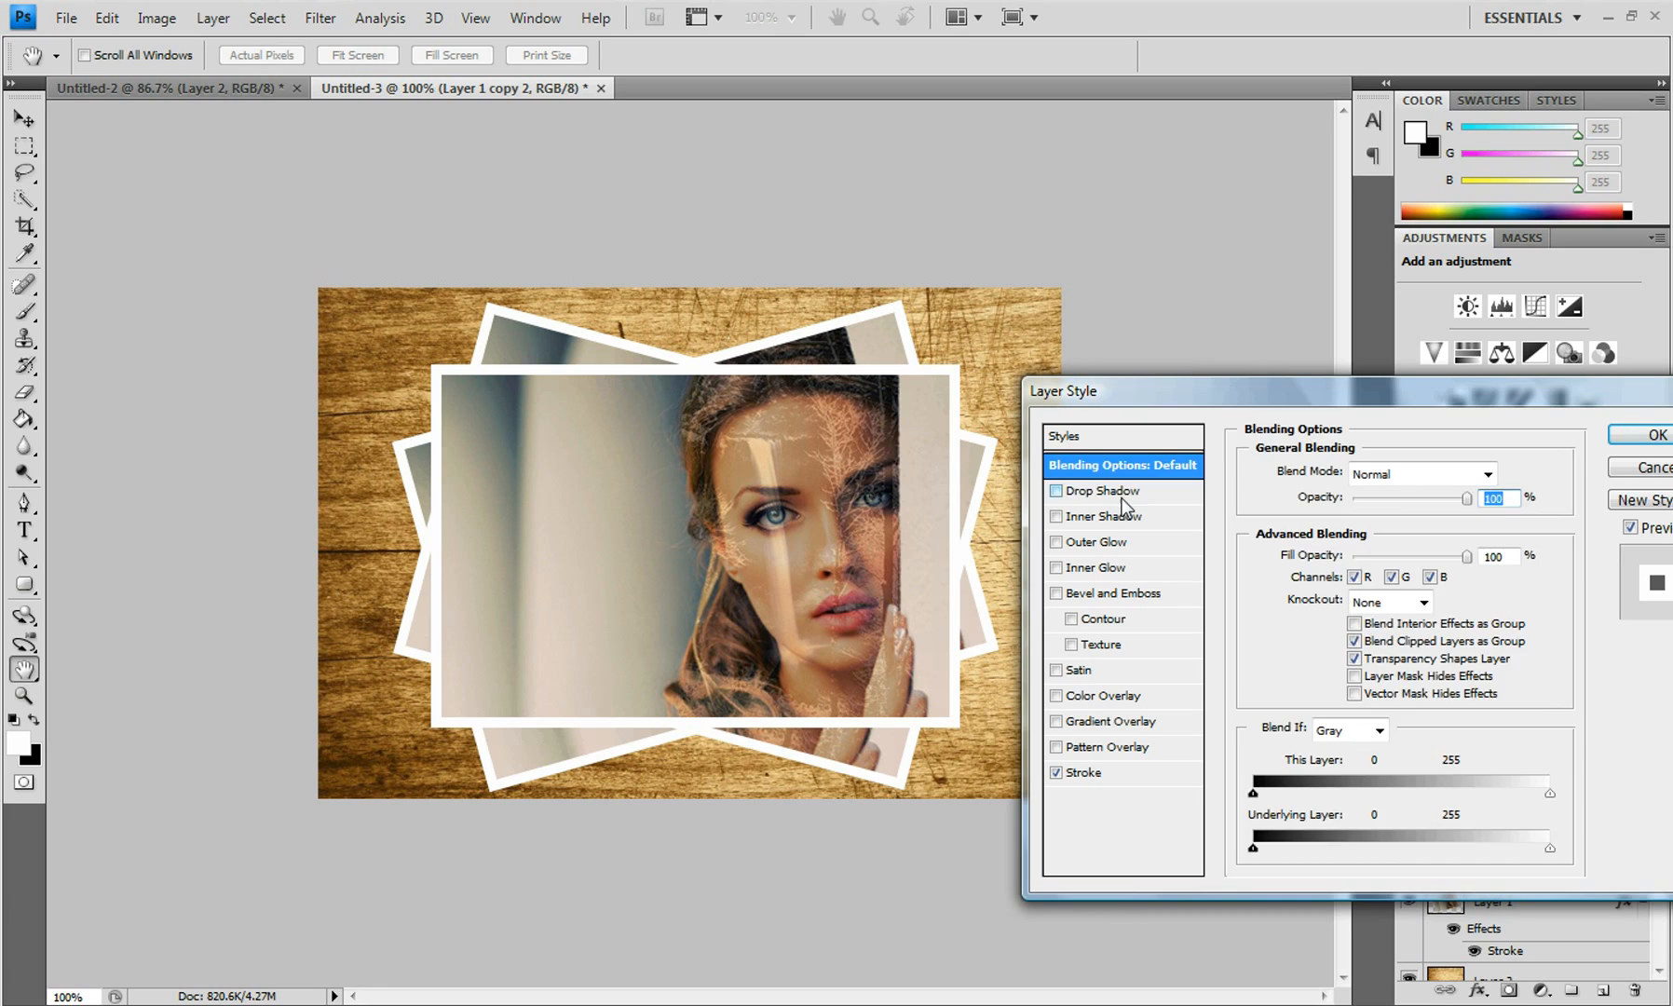
left_click(1099, 490)
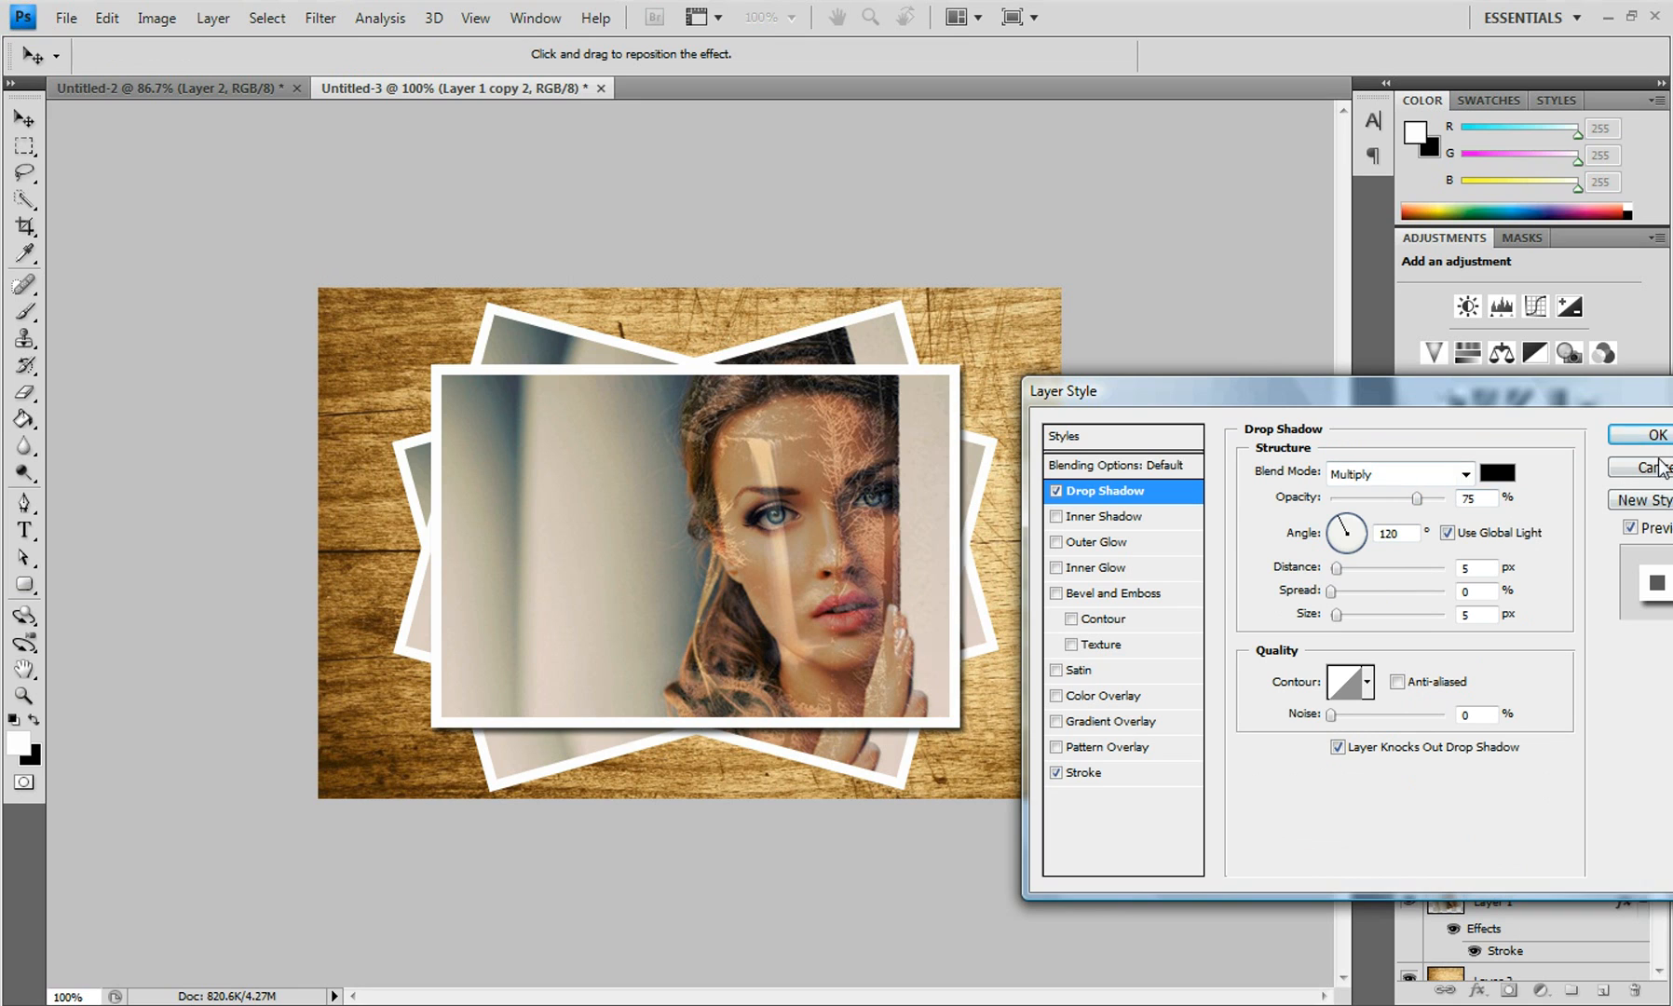
left_click(1655, 434)
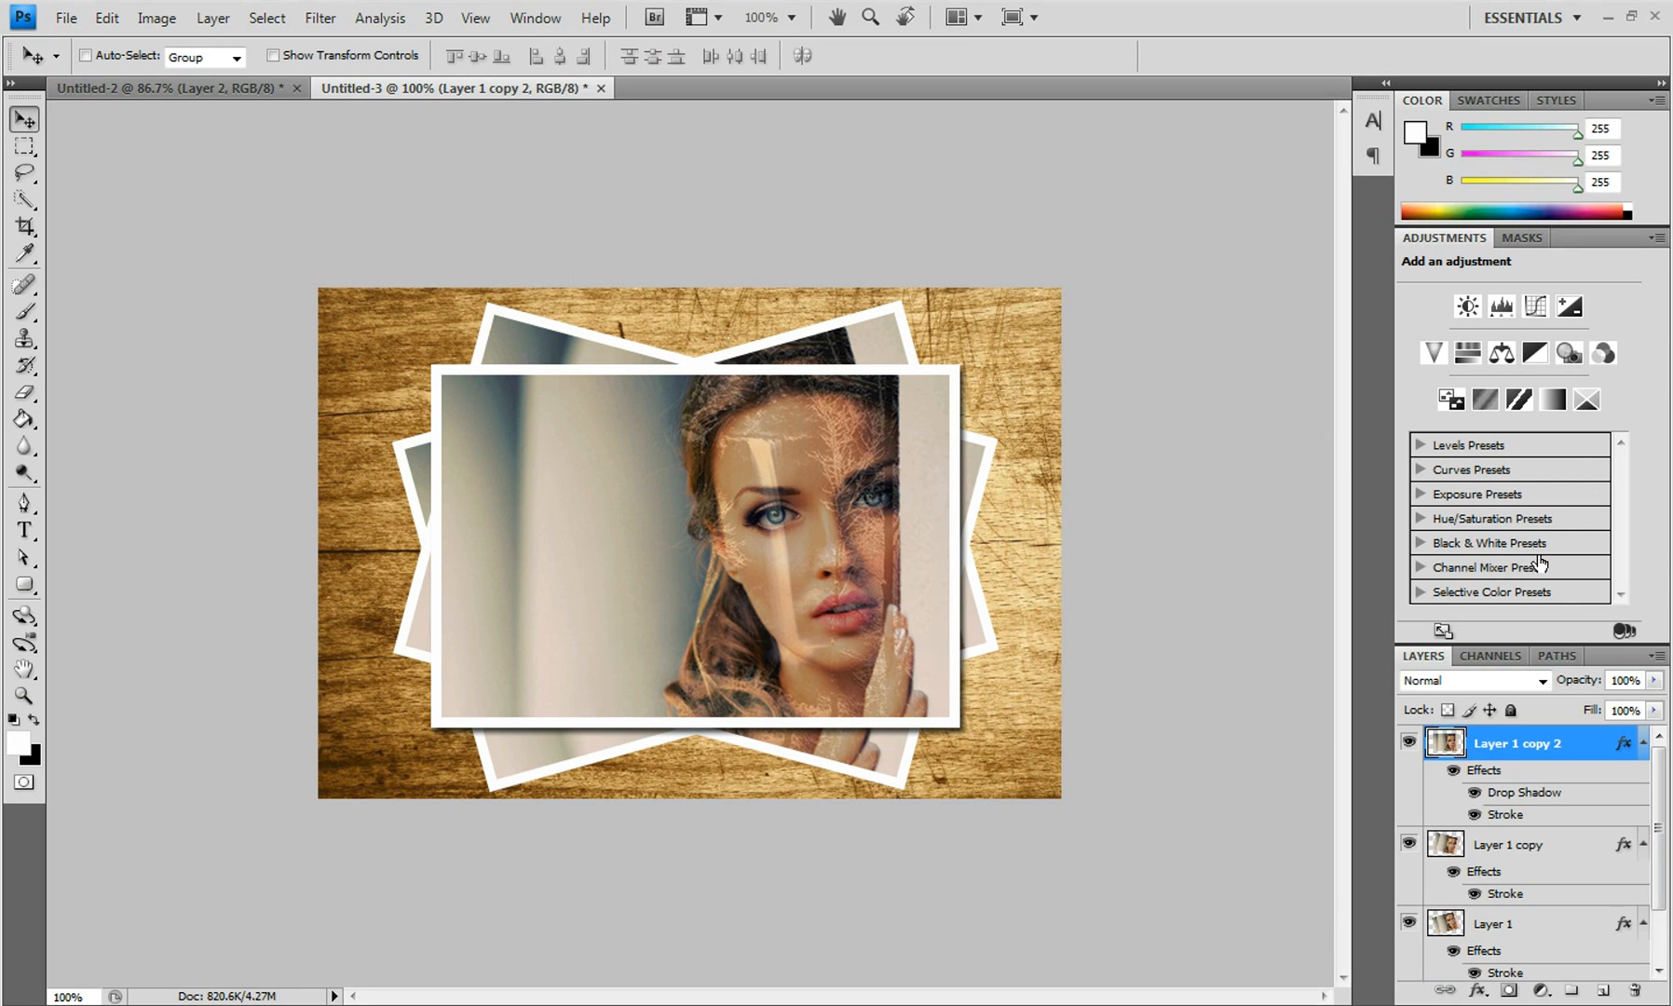
Copy the front photo's layer style and paste it onto the two back photo layers.
right_click(1515, 744)
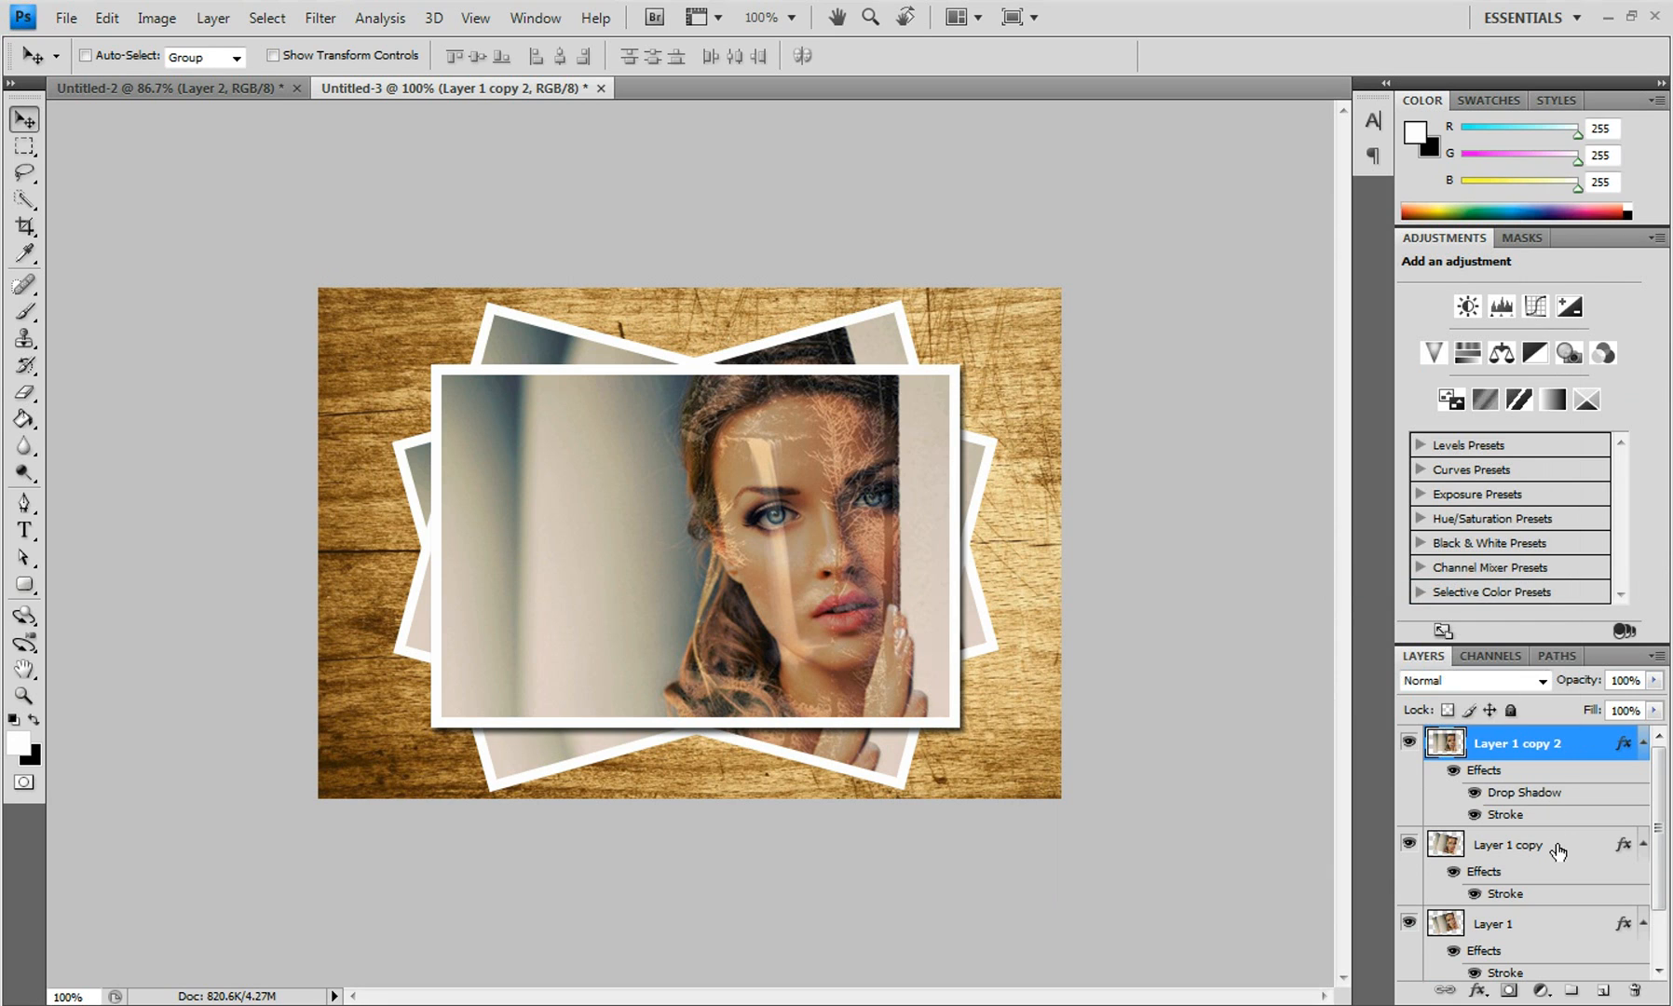
left_click(1511, 844)
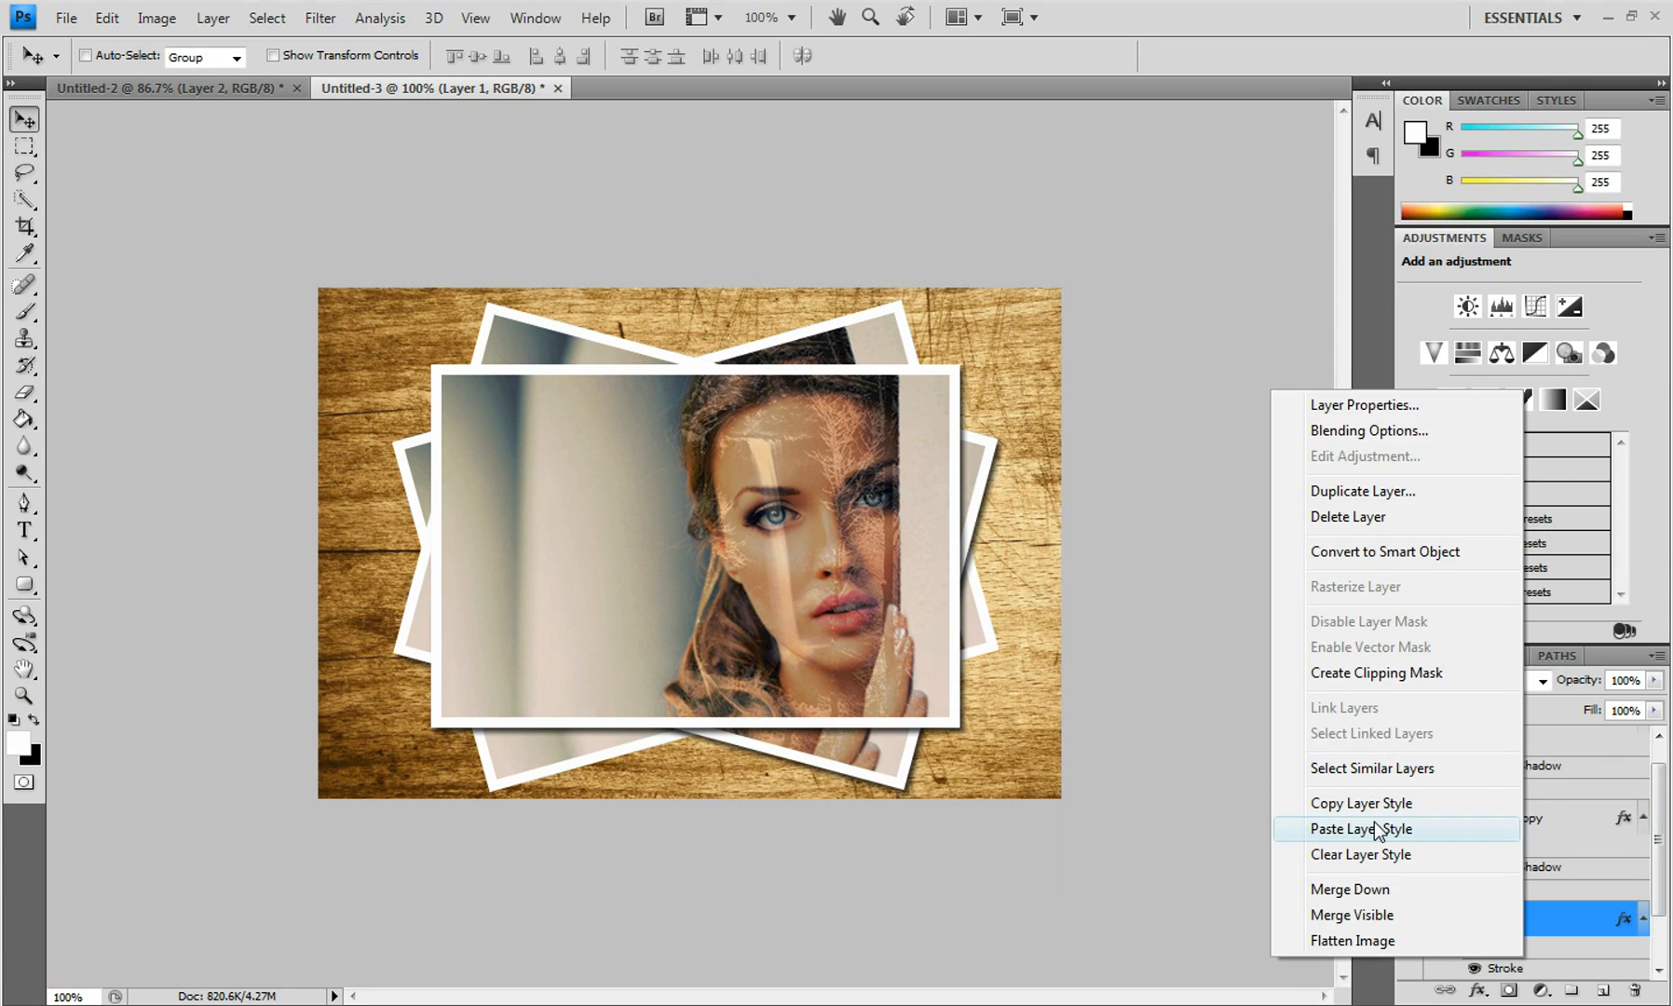
left_click(1360, 830)
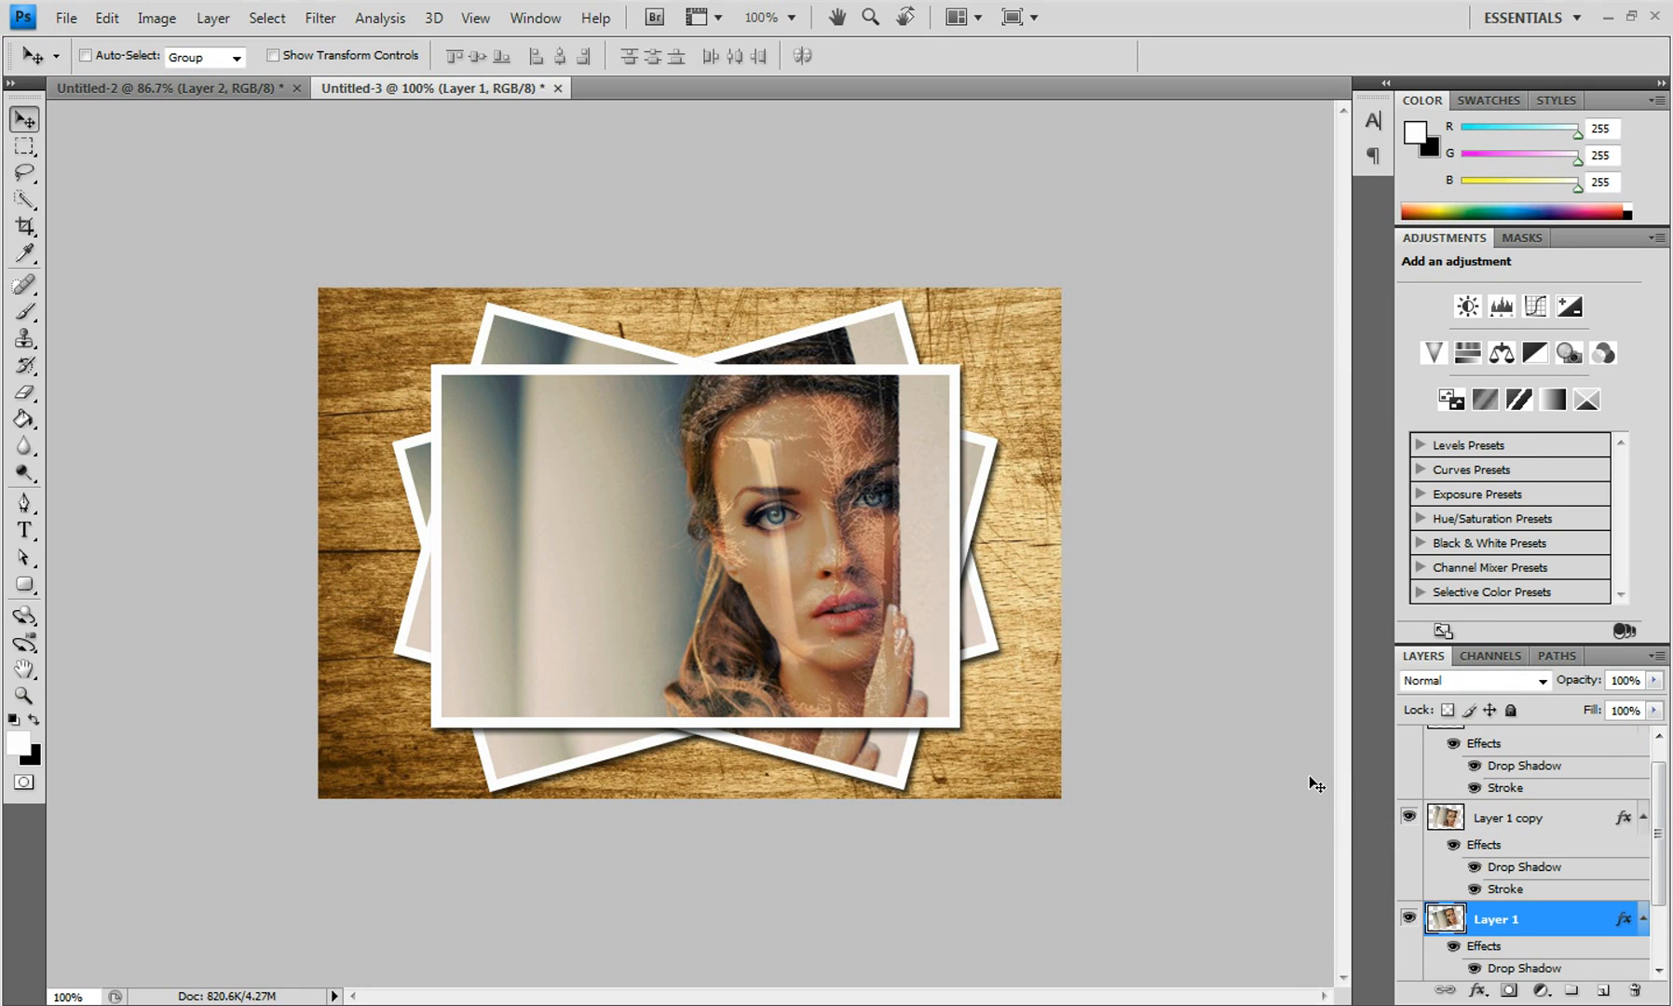
mouse_move(41, 147)
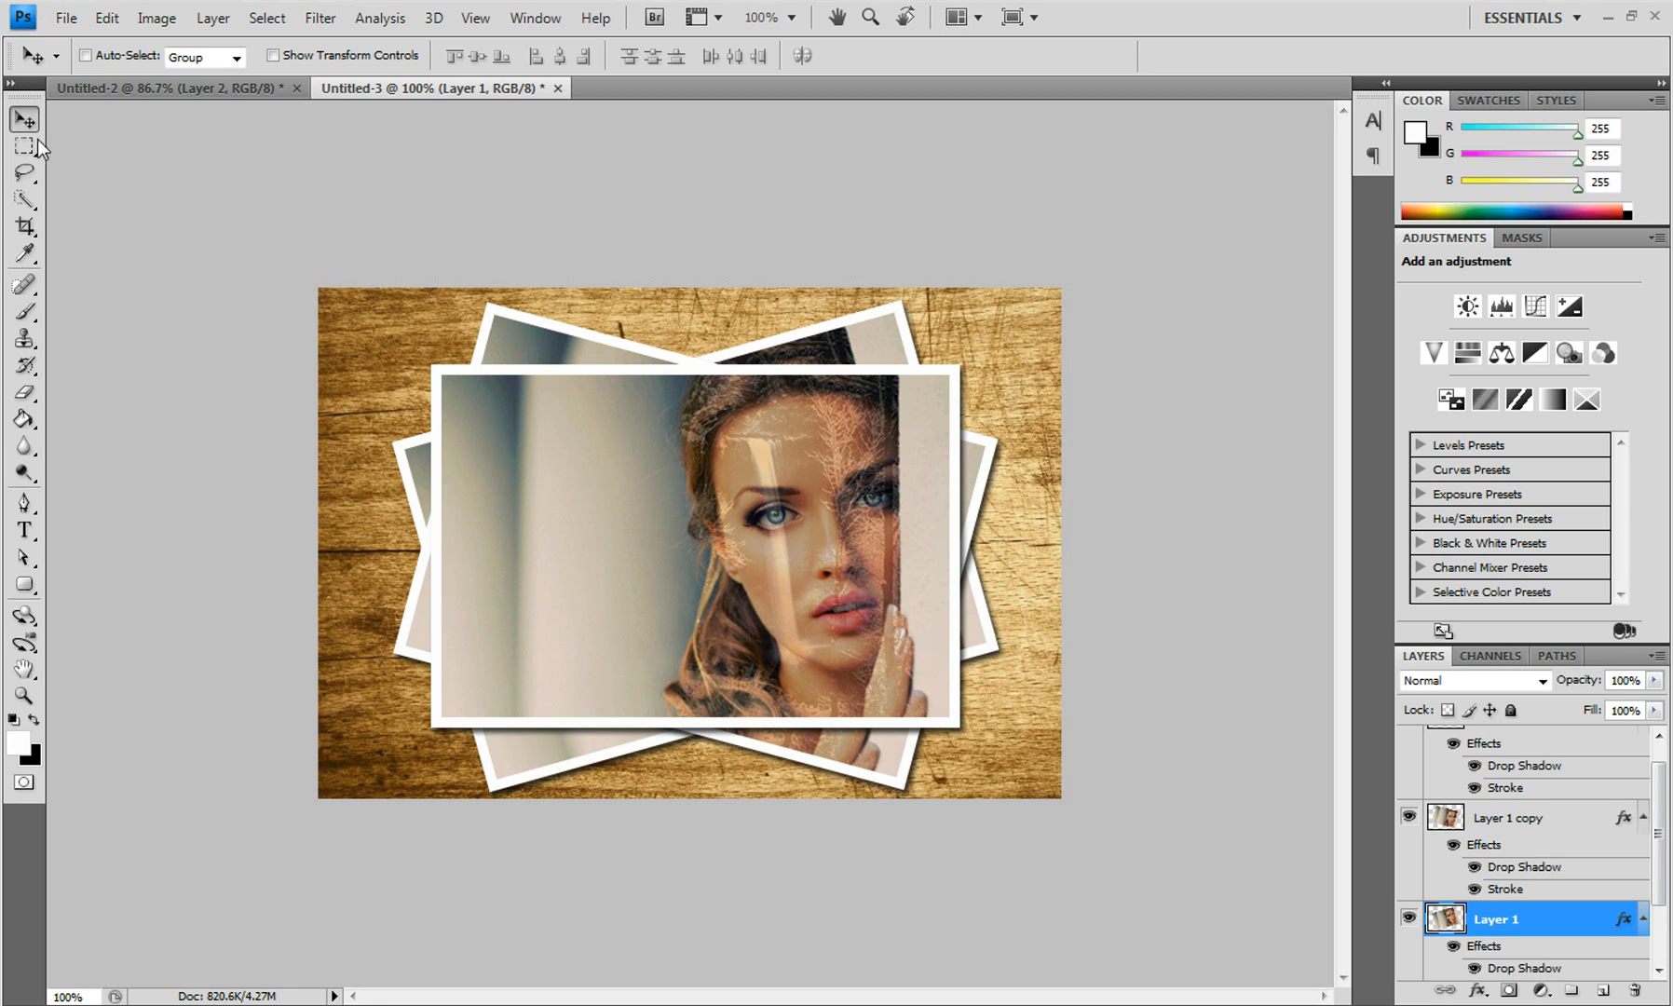
mouse_move(675, 505)
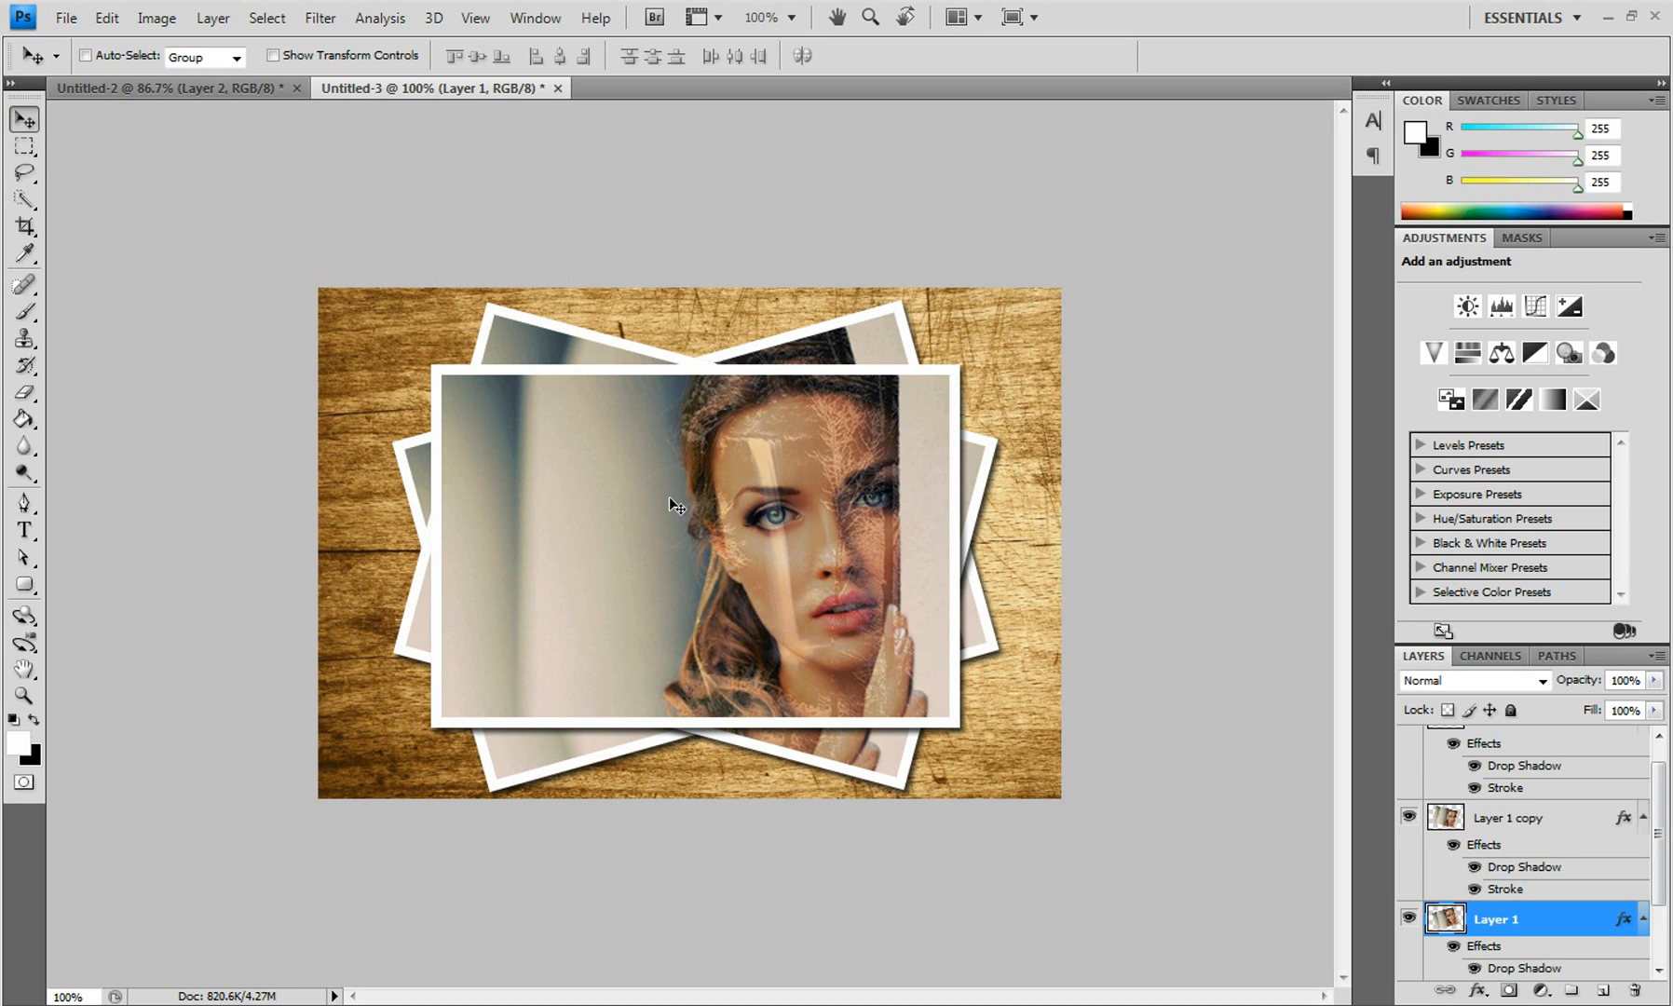